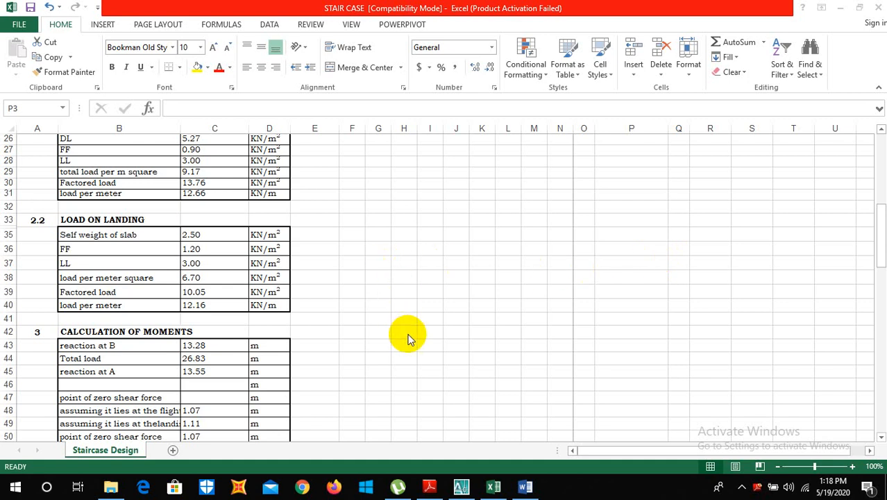
pyautogui.moveTo(436, 321)
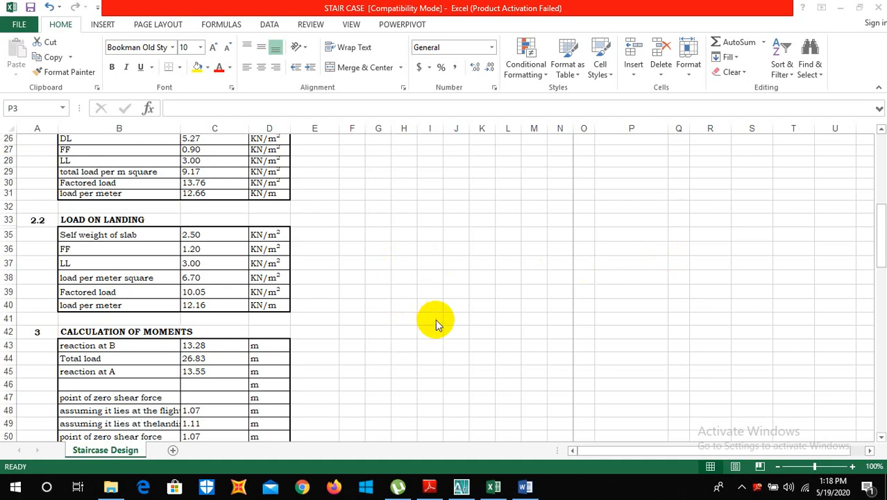
pyautogui.moveTo(444, 309)
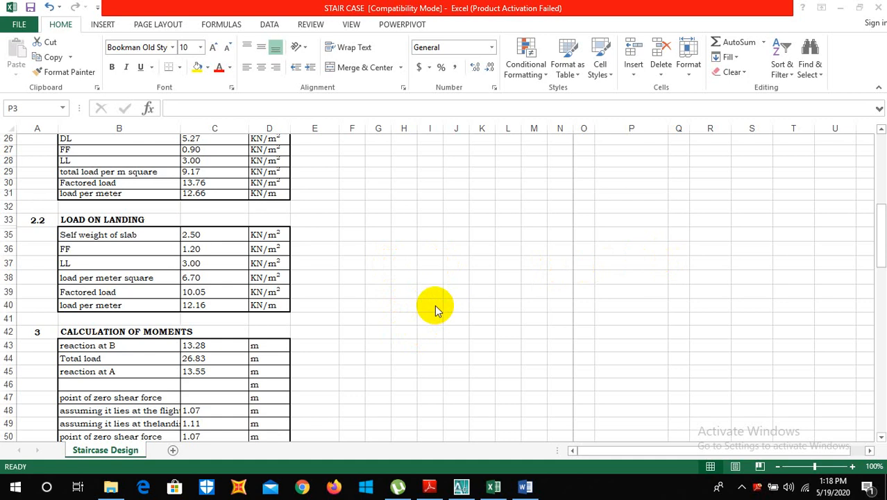
pyautogui.moveTo(881, 233)
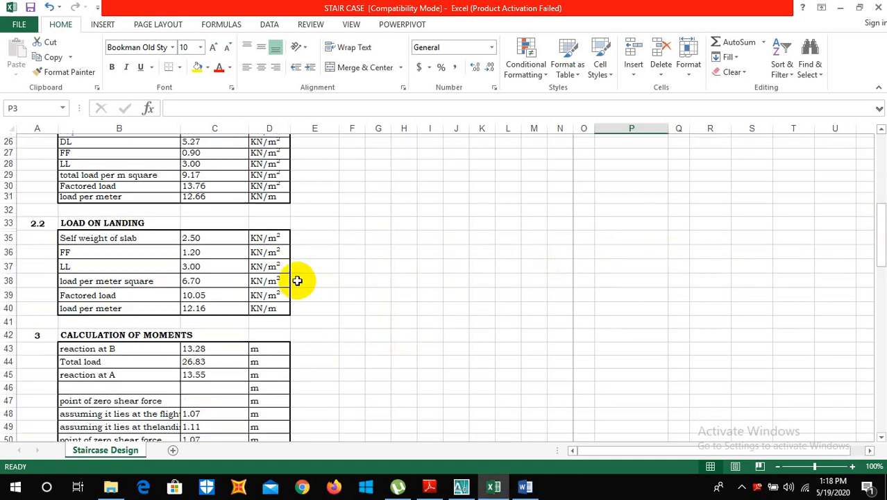
# Scroll up and down through the staircase notes document
pyautogui.scroll(3)
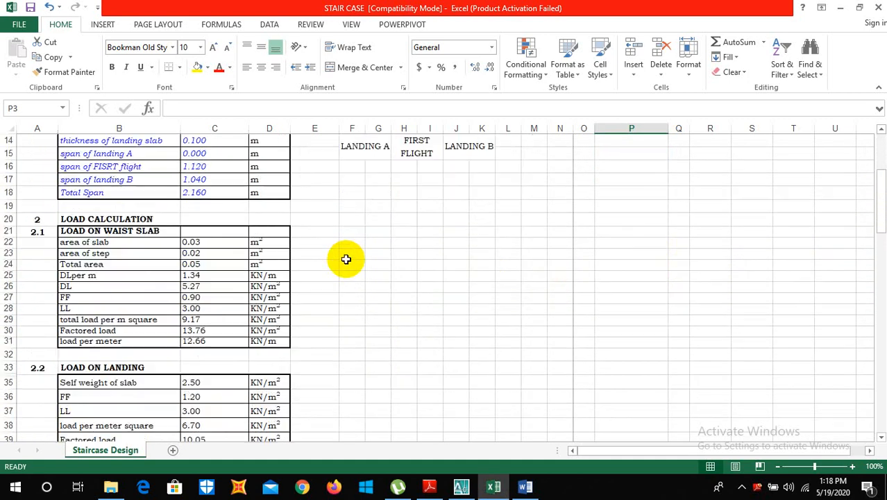
pyautogui.scroll(-3)
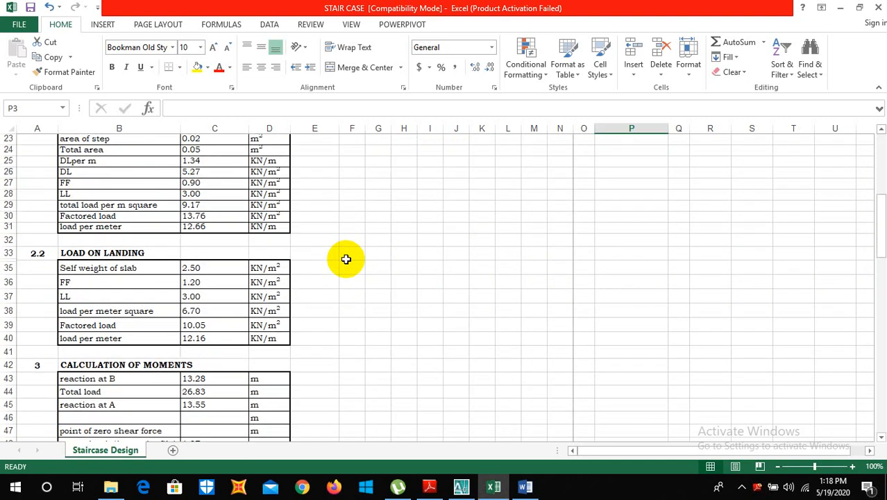
pyautogui.scroll(-3)
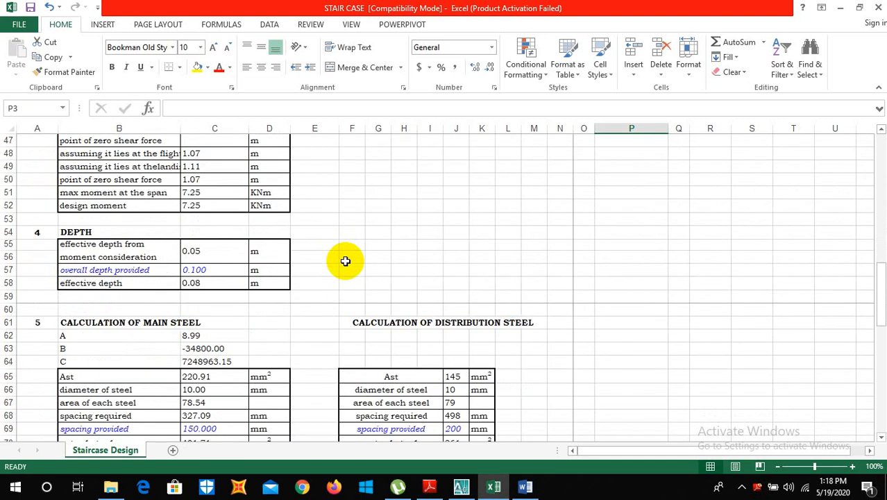
pyautogui.scroll(3)
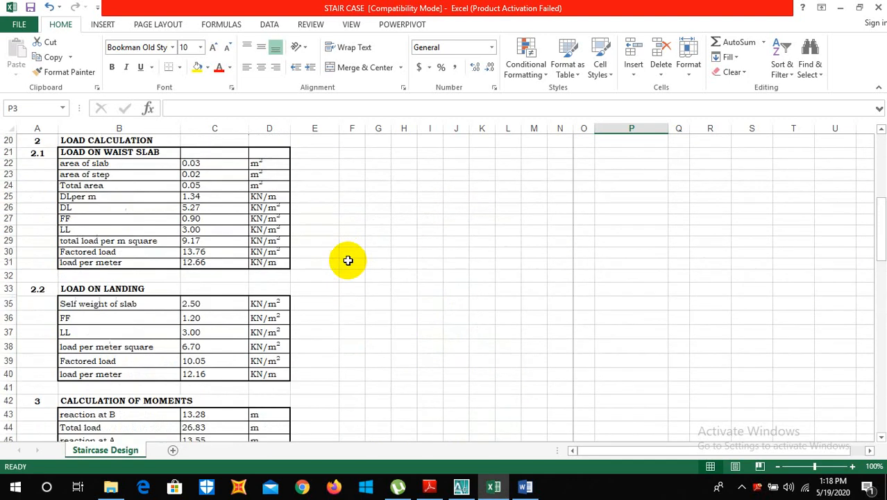
pyautogui.scroll(3)
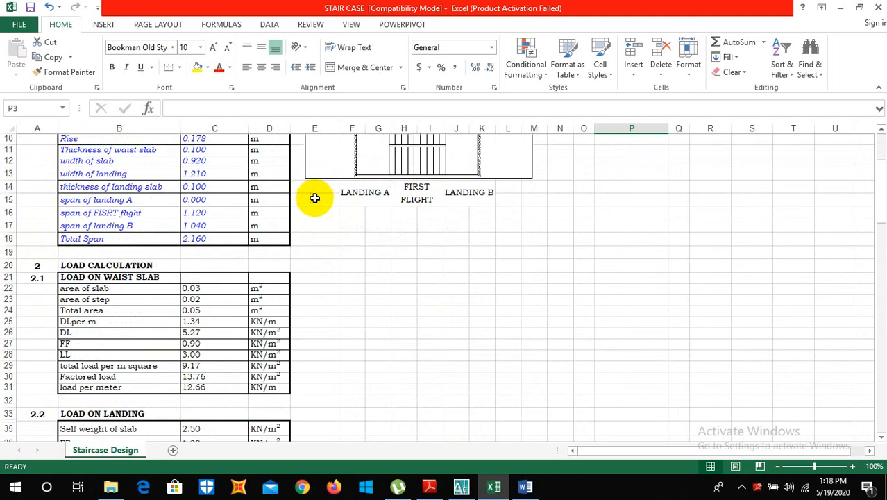
pyautogui.scroll(-3)
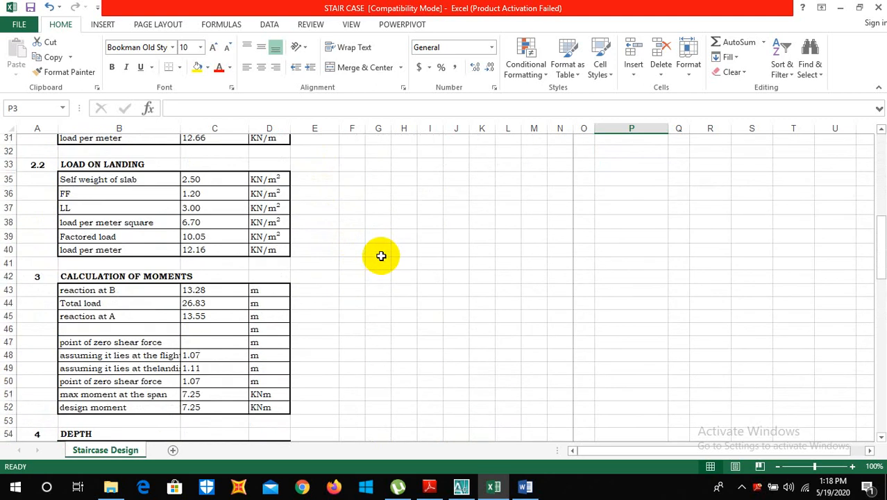
pyautogui.scroll(3)
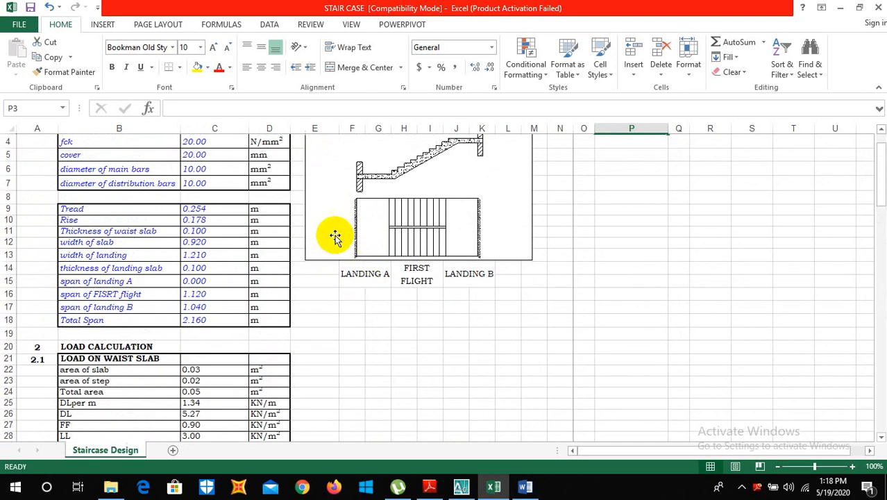
pyautogui.scroll(3)
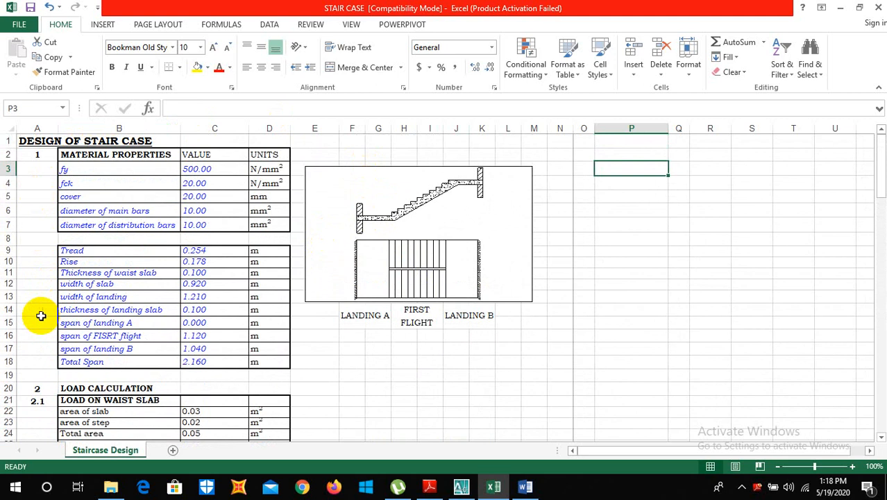
pyautogui.moveTo(317, 188)
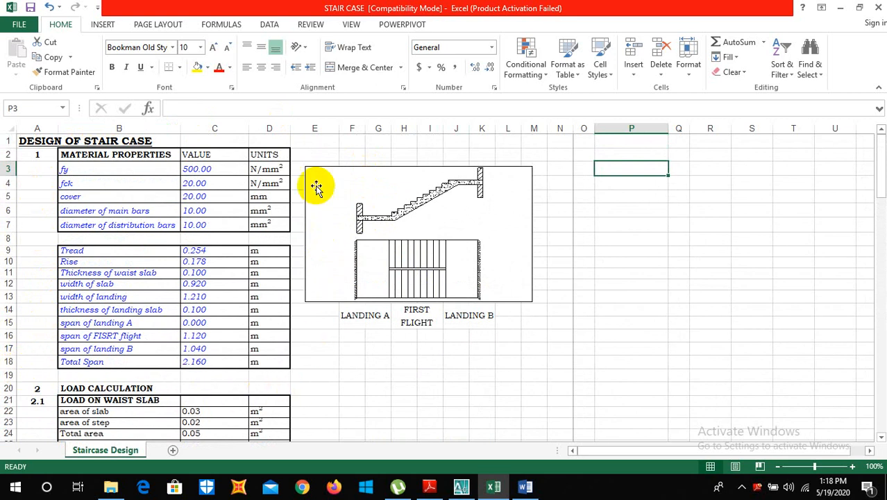
pyautogui.scroll(-3)
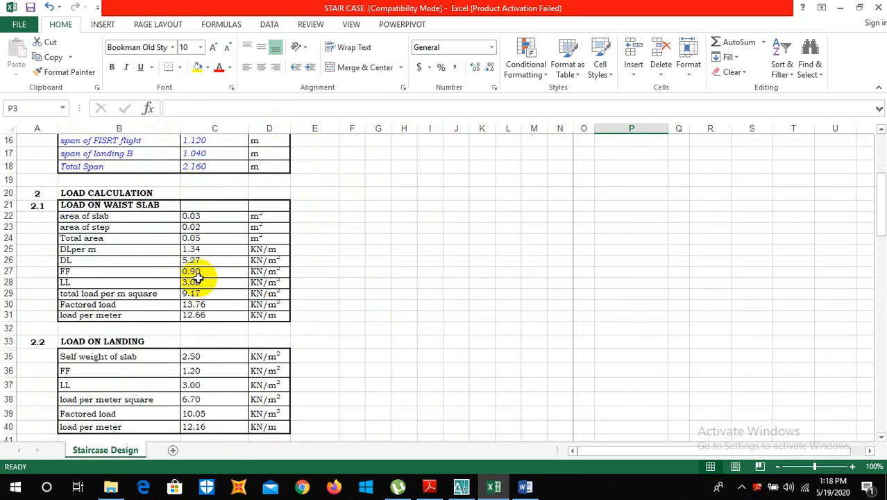
pyautogui.scroll(-3)
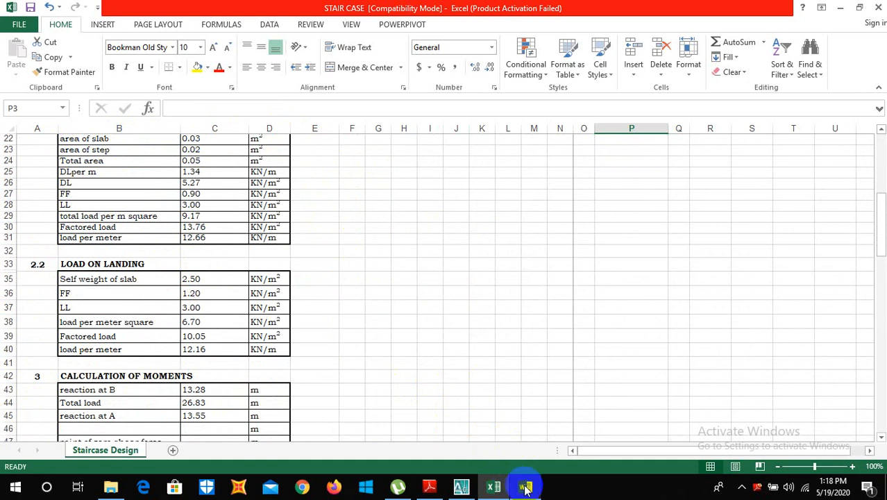
# Glance at the AutoCAD stair drawing, then return to the Staircase Portion page in Word
pyautogui.click(526, 486)
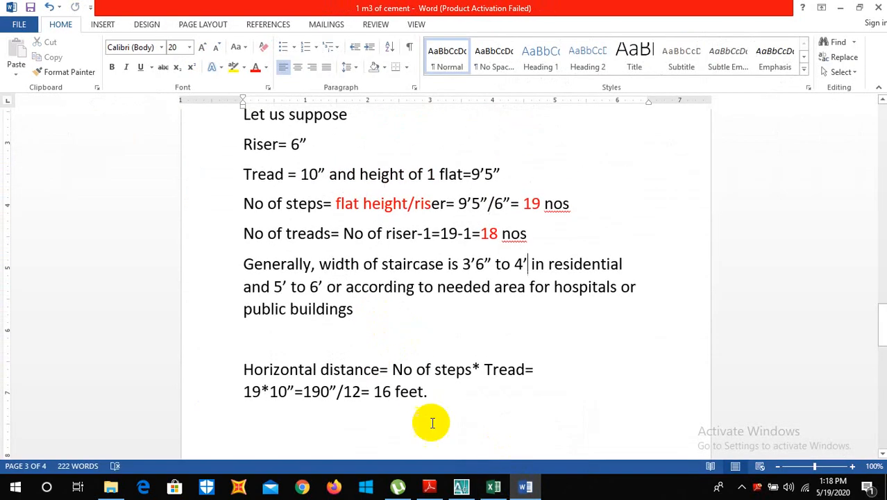
pyautogui.click(461, 486)
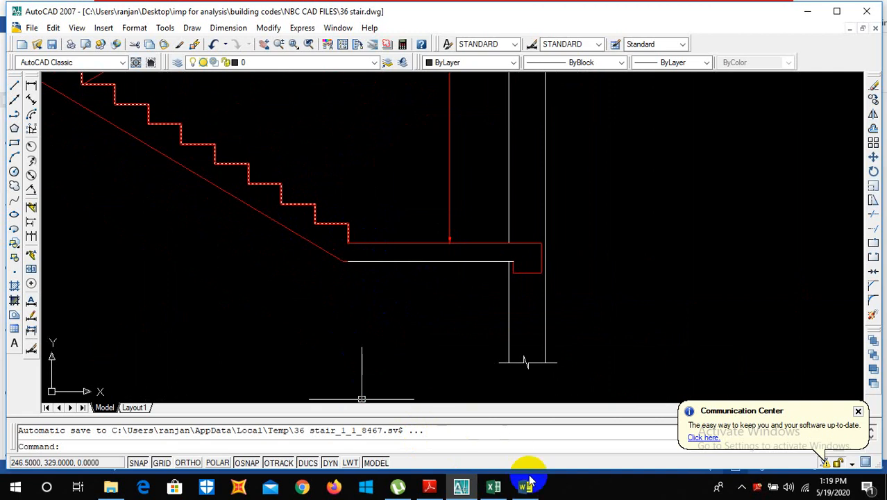
pyautogui.click(526, 487)
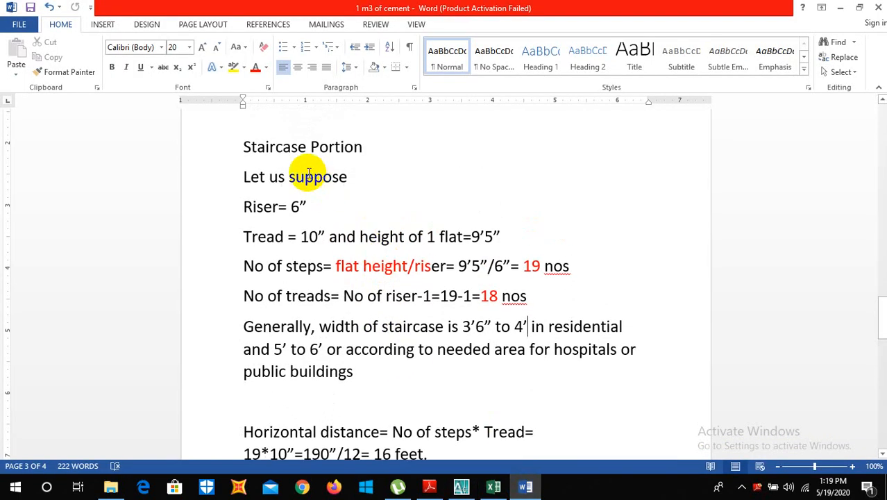
pyautogui.scroll(3)
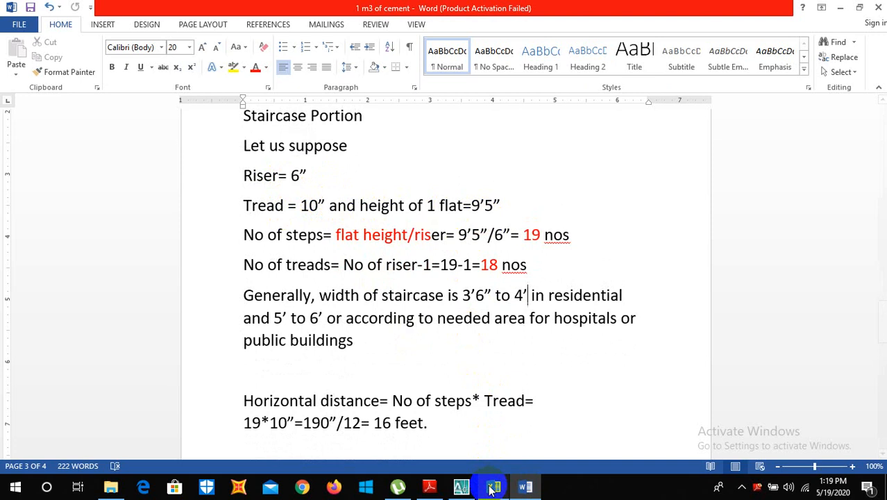
# Show 36 stair.dwg in AutoCAD, zoomed out to both flights and landings
pyautogui.click(493, 486)
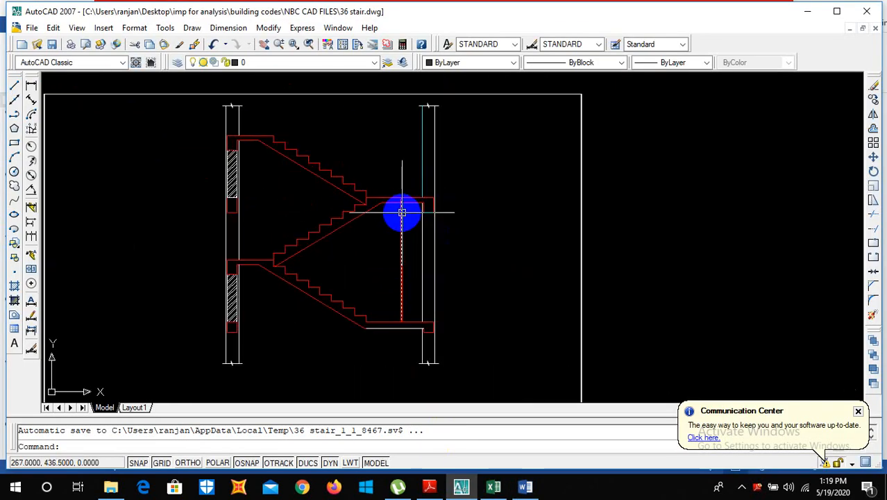
pyautogui.scroll(3)
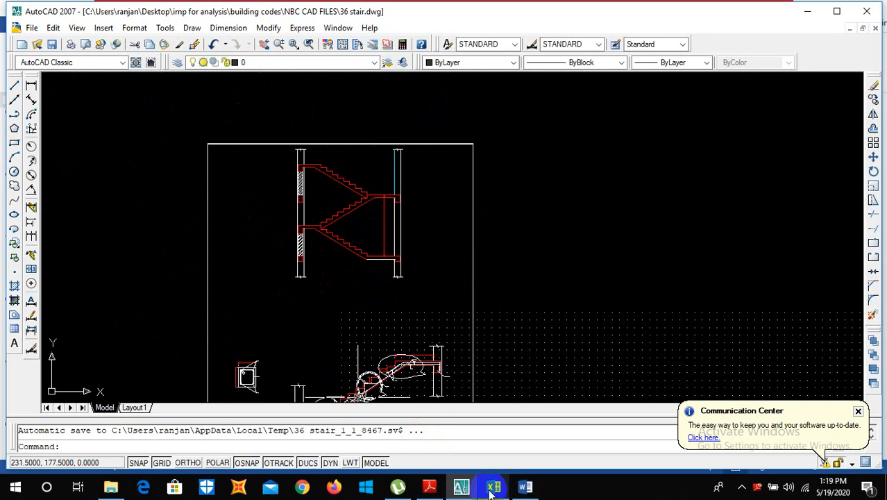
# Reread the 19 steps and 18 treads lines in Word, then go back to Excel
pyautogui.click(524, 486)
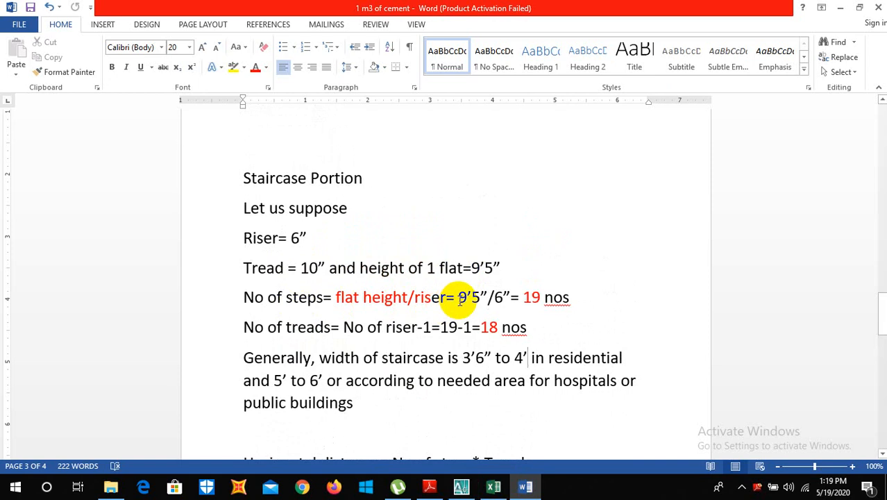
pyautogui.moveTo(505, 292)
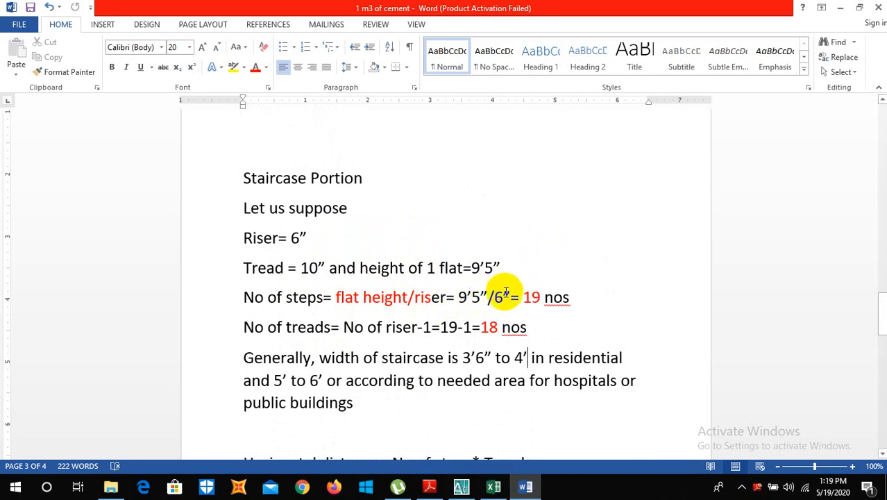
pyautogui.moveTo(556, 297)
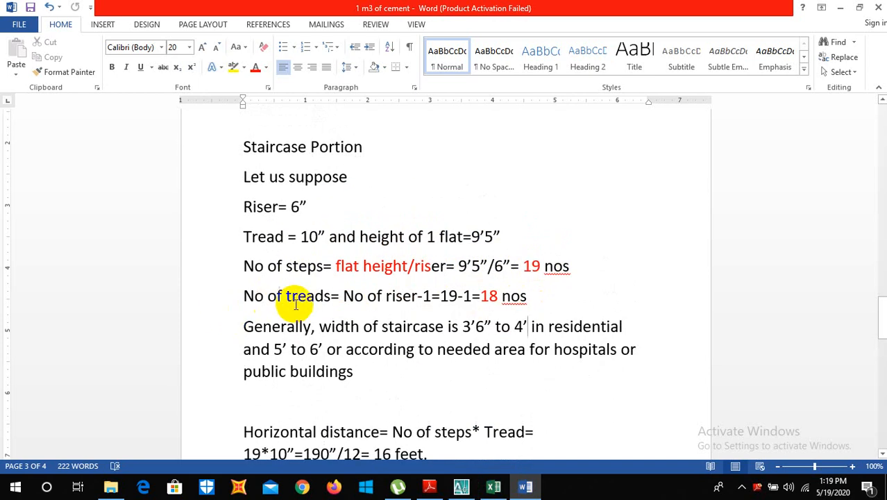
pyautogui.moveTo(389, 303)
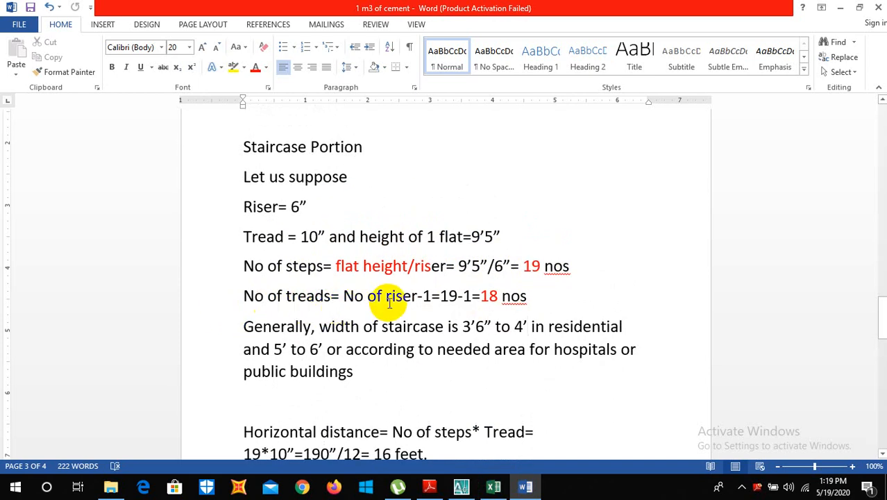
pyautogui.moveTo(441, 288)
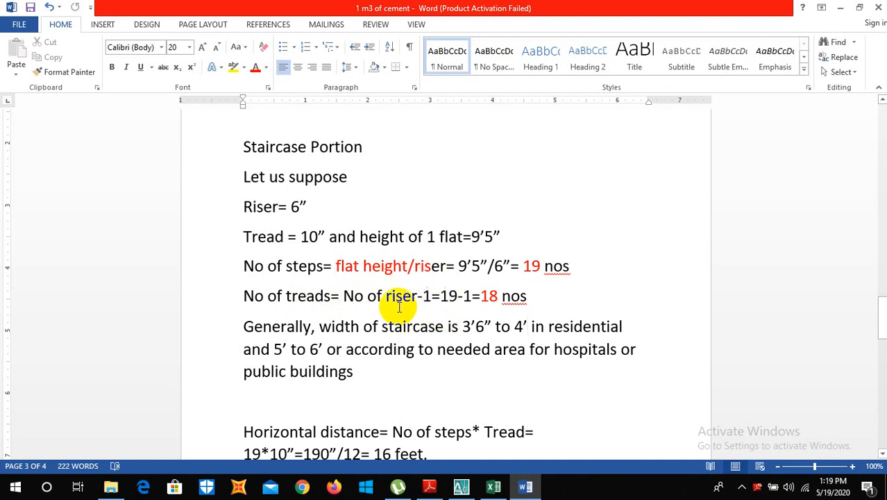
pyautogui.click(461, 486)
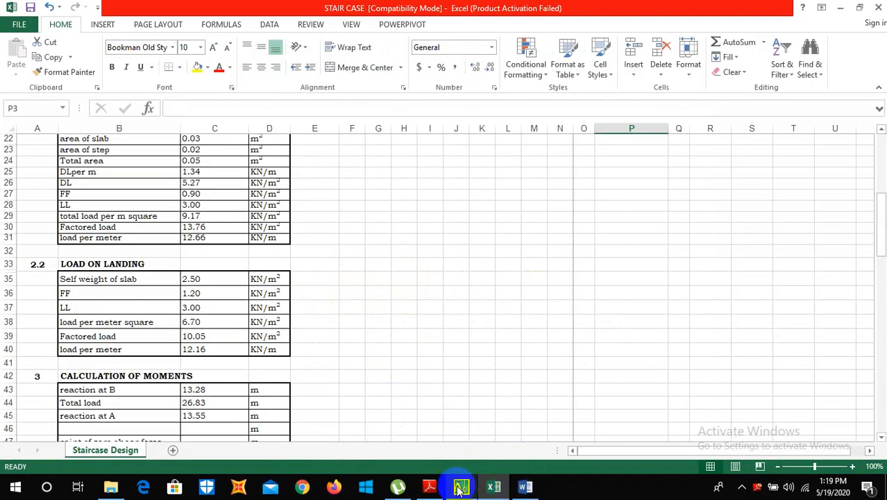
# Show the AutoCAD stair section zoomed in on the flight-landing junction
pyautogui.click(461, 486)
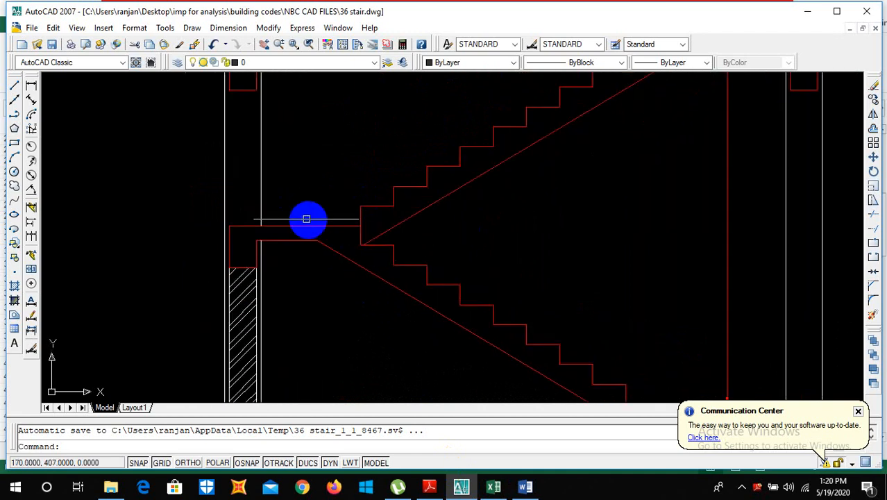
pyautogui.moveTo(276, 231)
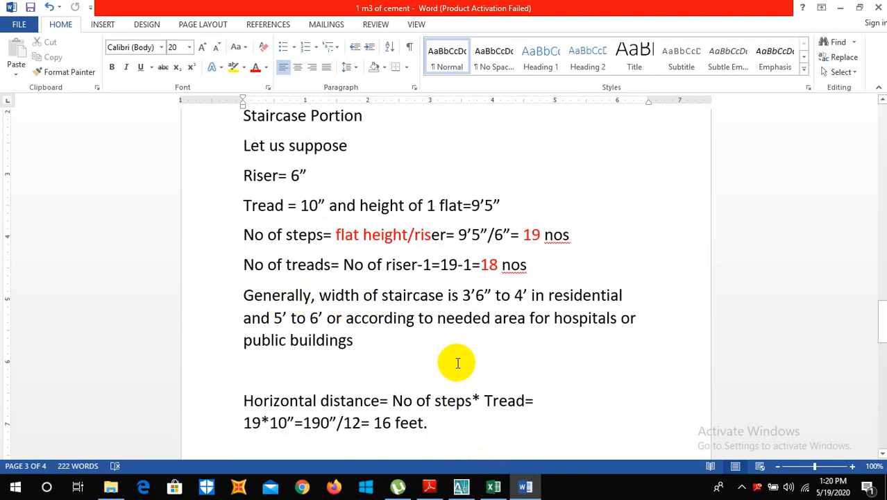
pyautogui.click(527, 294)
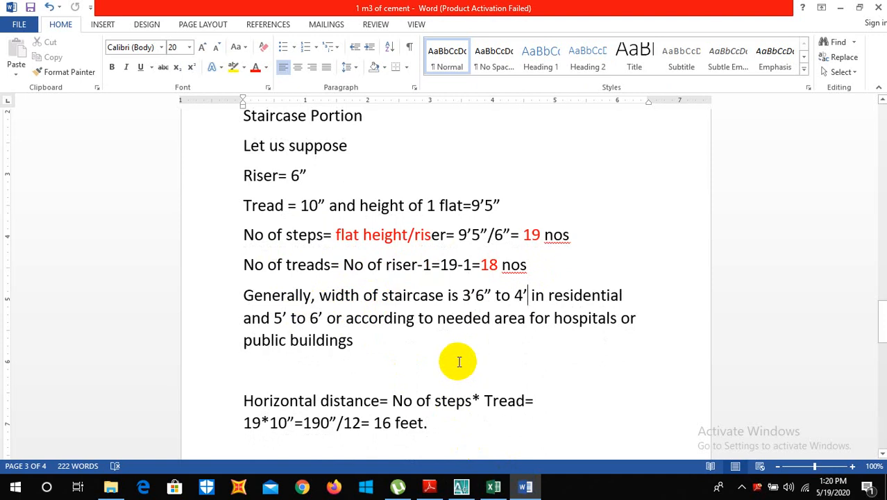
pyautogui.moveTo(505, 336)
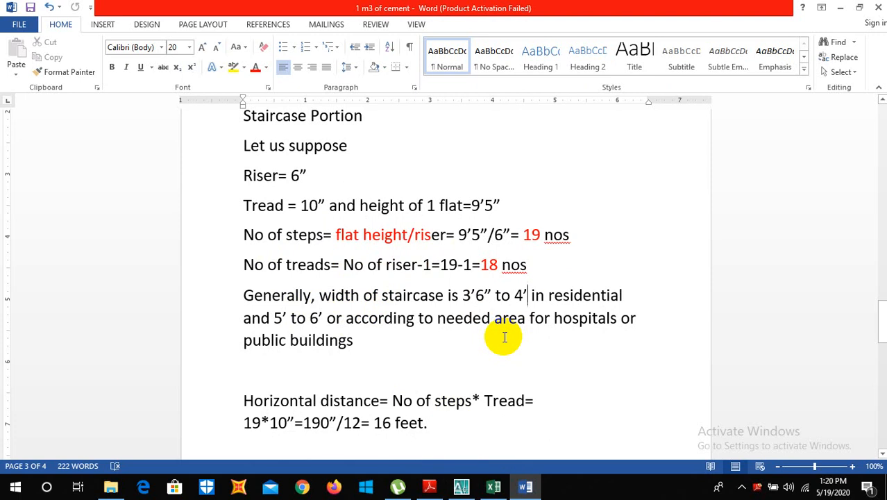
pyautogui.moveTo(509, 333)
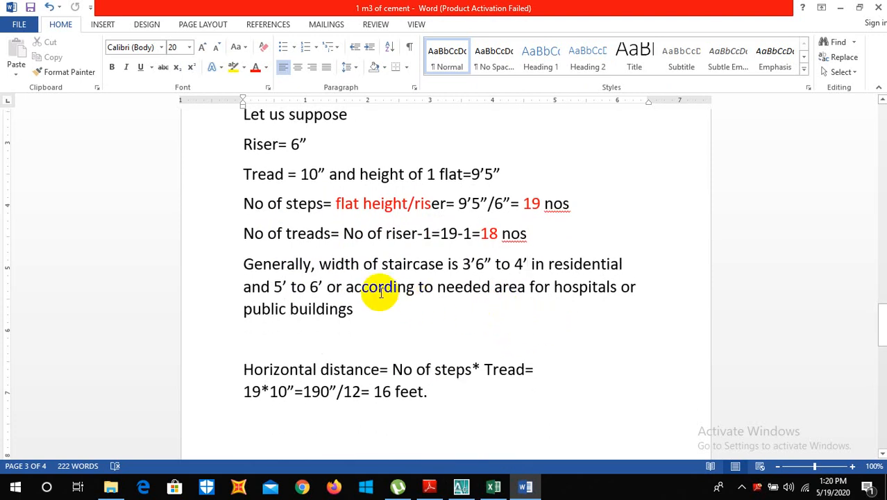
pyautogui.moveTo(385, 313)
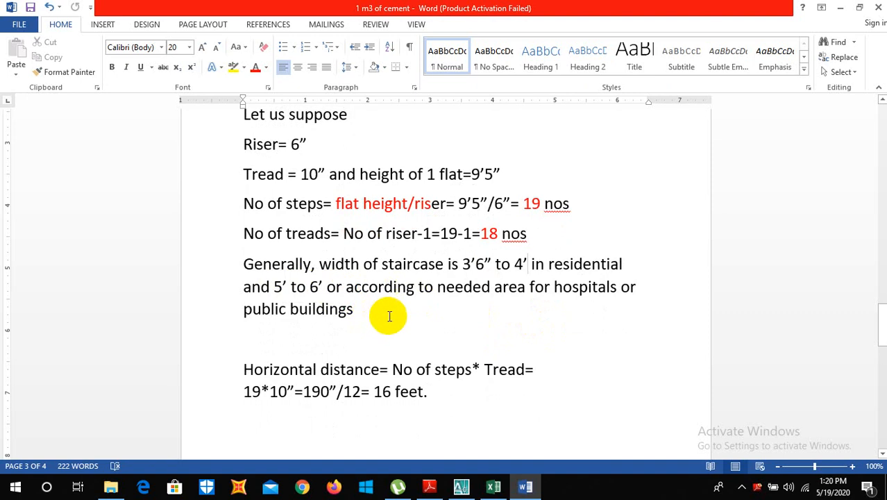
pyautogui.scroll(3)
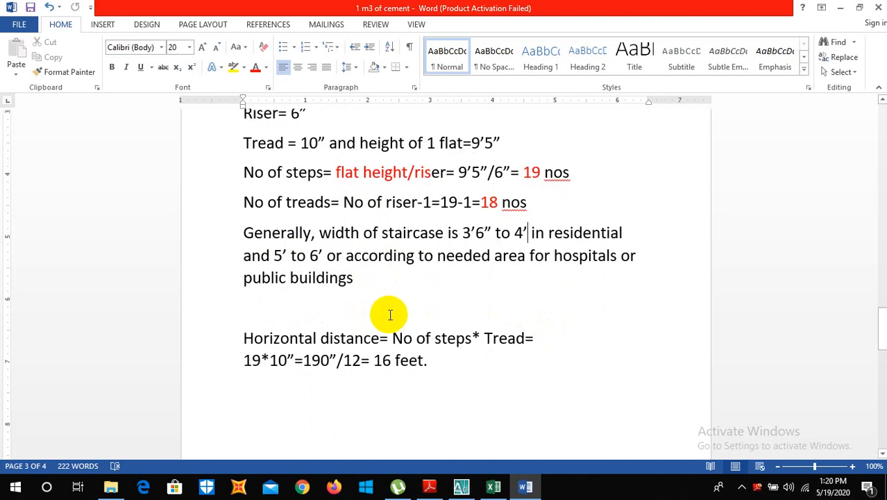
pyautogui.scroll(-3)
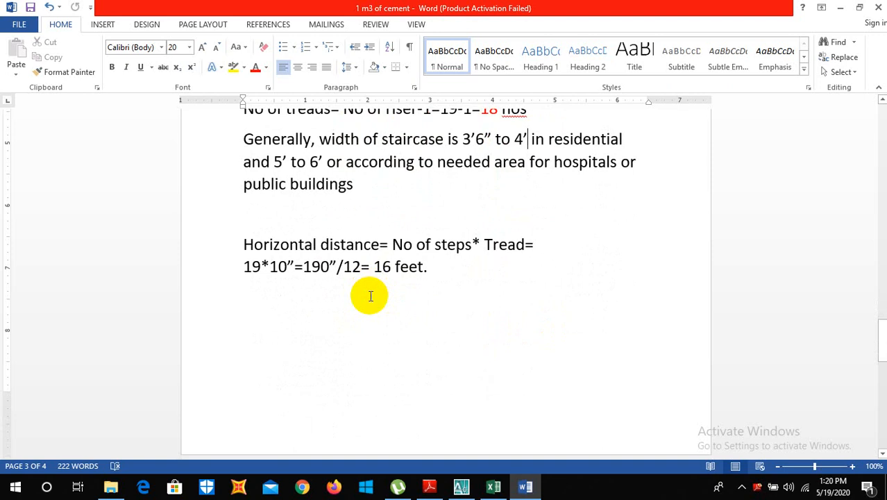
pyautogui.scroll(3)
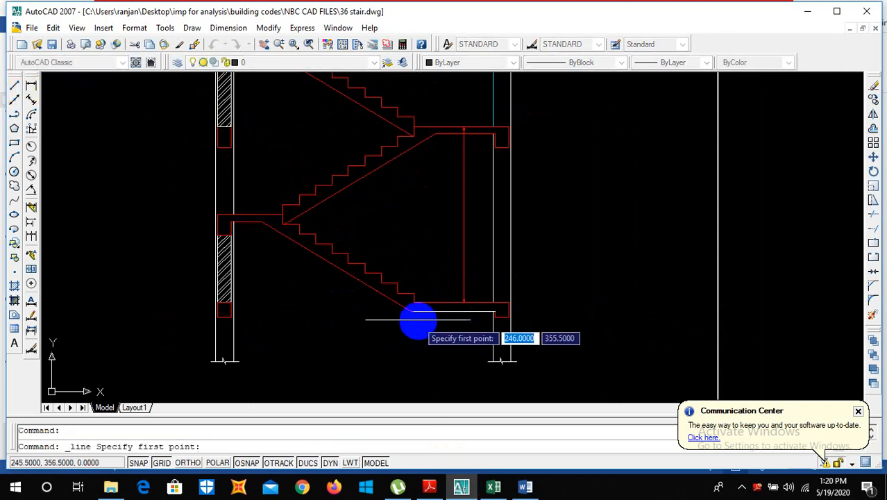
# Draw a line beneath the lower flight to the left wall, then return to the Word notes
pyautogui.click(418, 320)
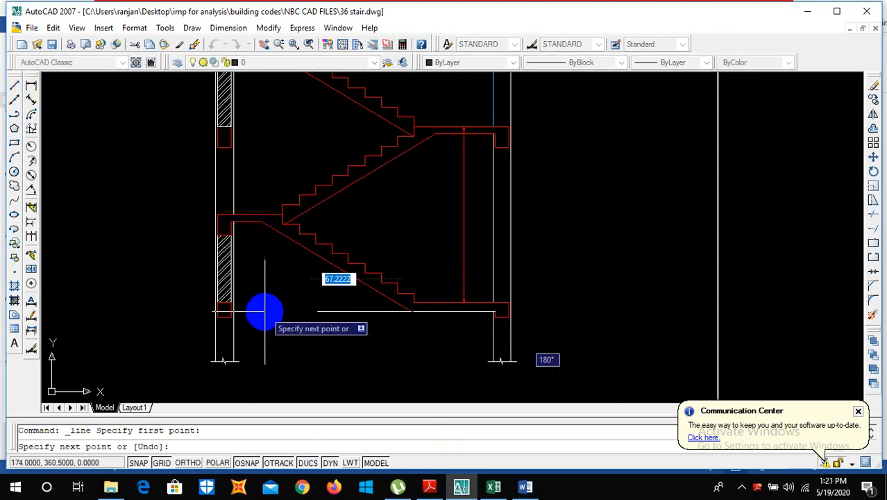
pyautogui.click(264, 313)
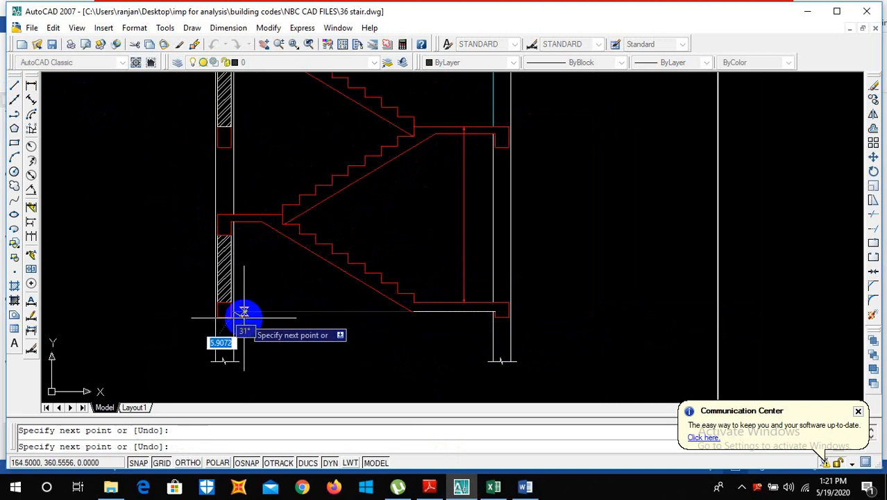
pyautogui.press('Escape')
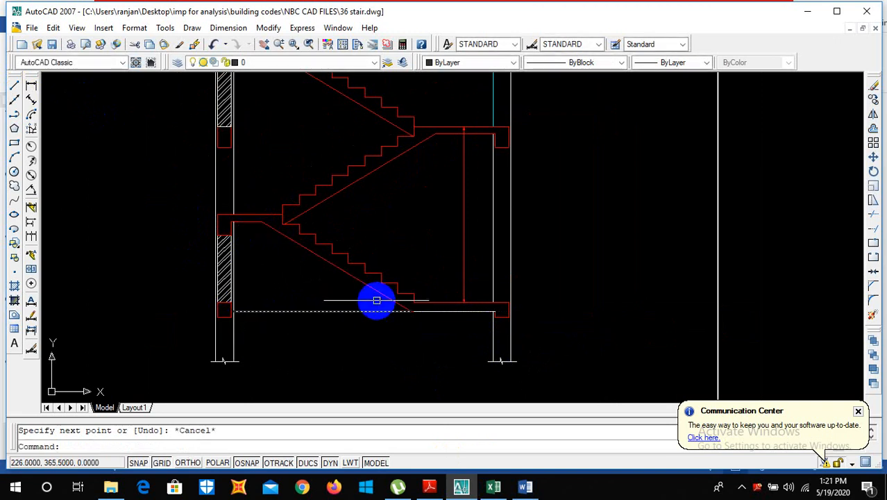
pyautogui.moveTo(386, 394)
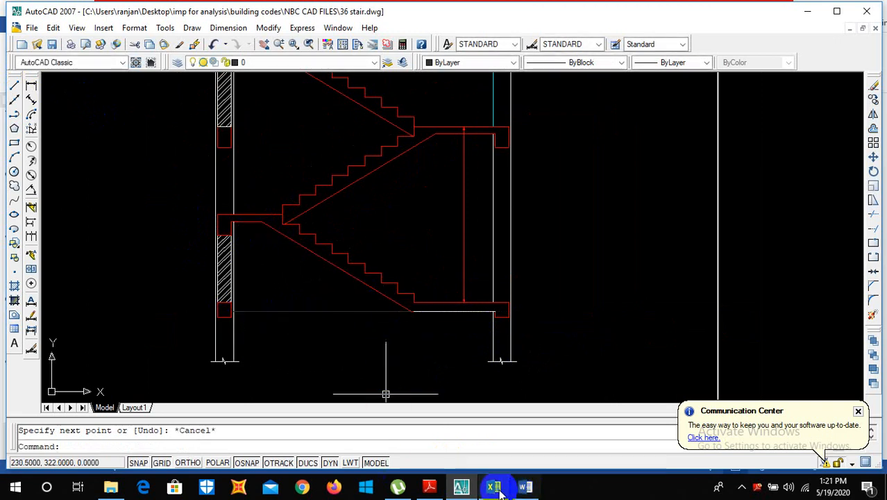
pyautogui.click(526, 486)
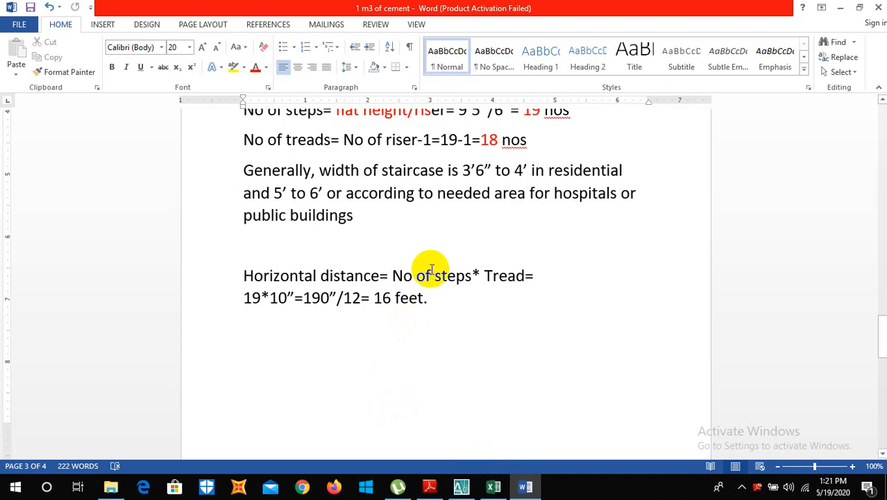
pyautogui.moveTo(530, 275)
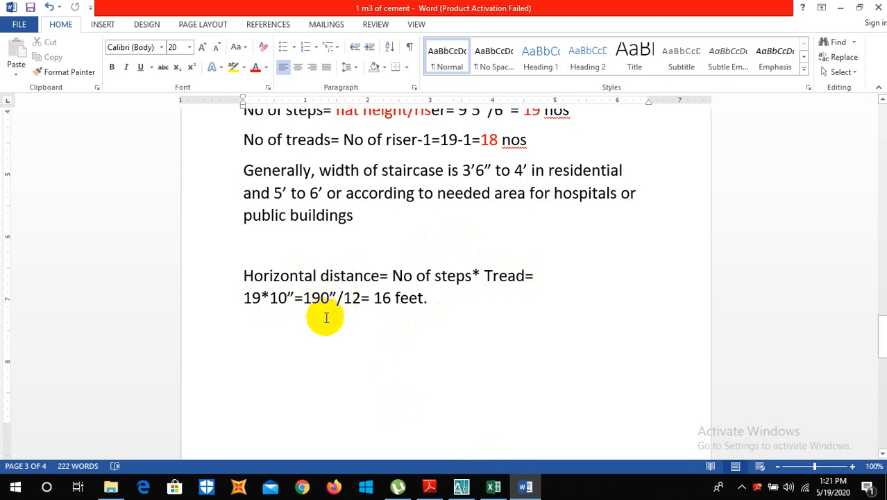
pyautogui.moveTo(334, 316)
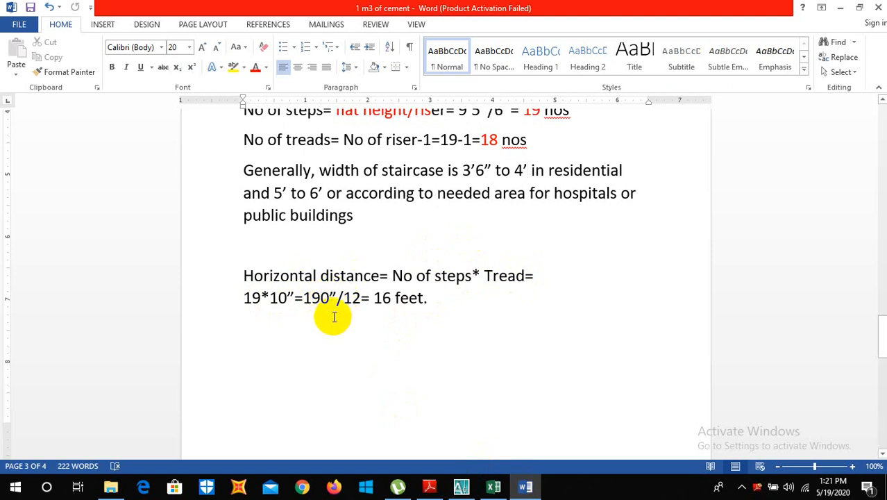
# Review the 16-foot horizontal distance calculation, then bring up the NBC code PDF
pyautogui.doubleClick(381, 297)
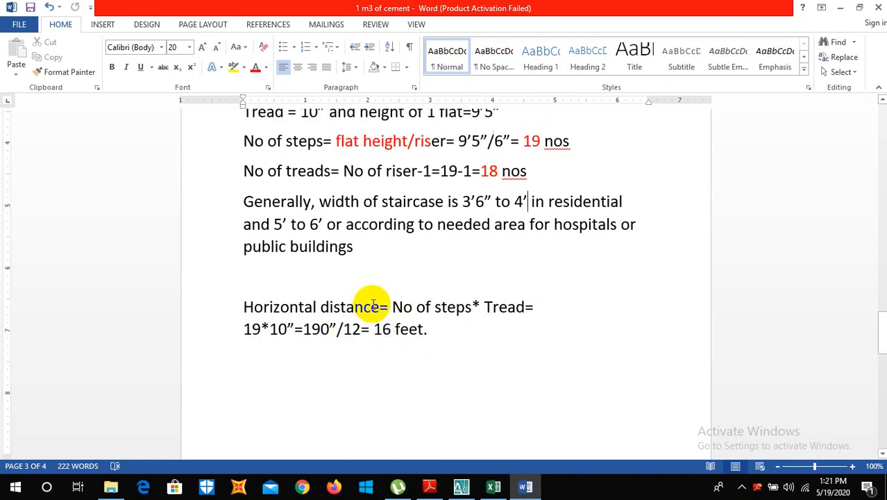
pyautogui.scroll(-3)
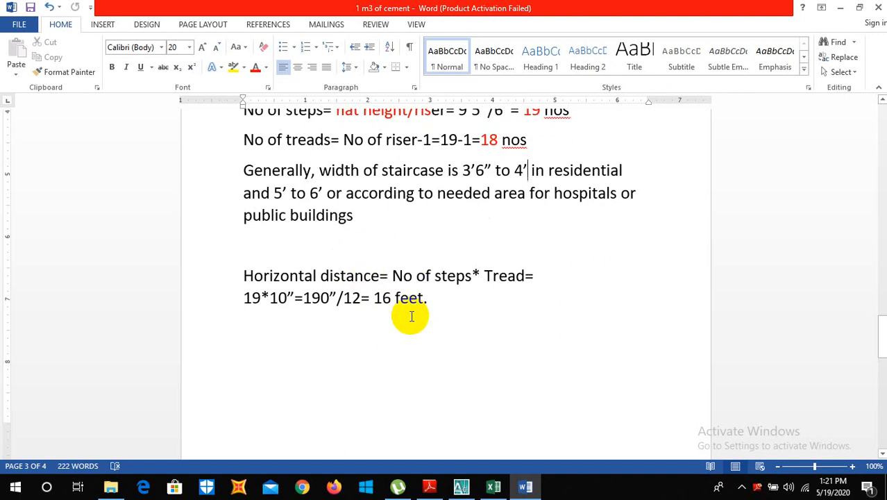
pyautogui.scroll(3)
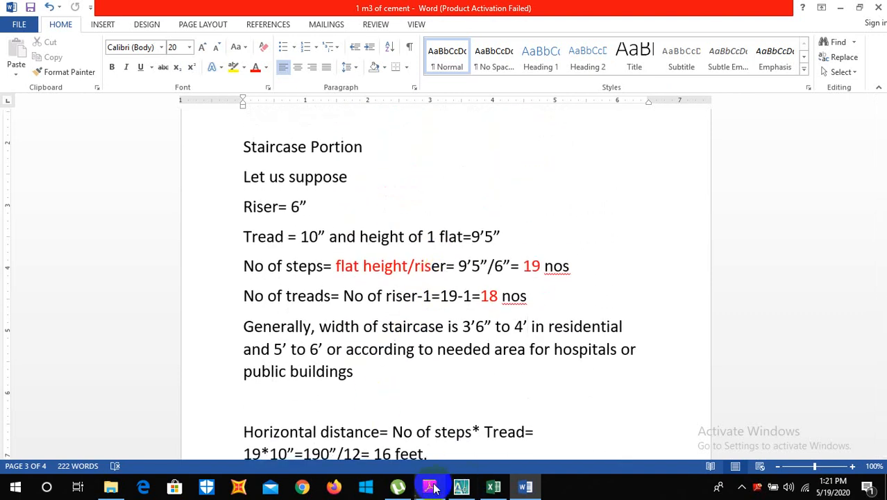
pyautogui.click(429, 486)
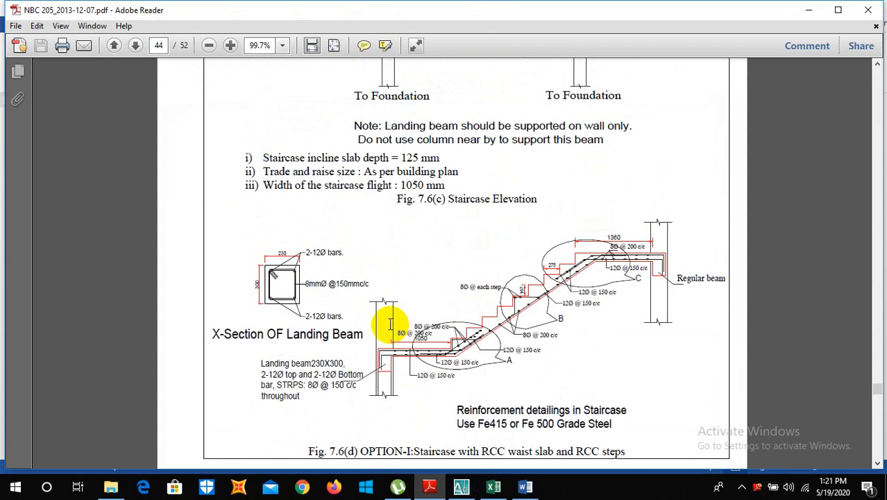
pyautogui.scroll(3)
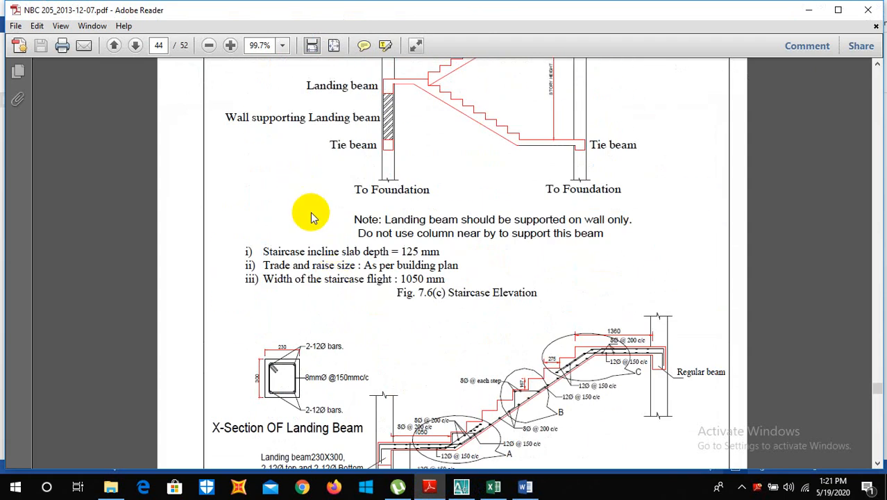
pyautogui.scroll(3)
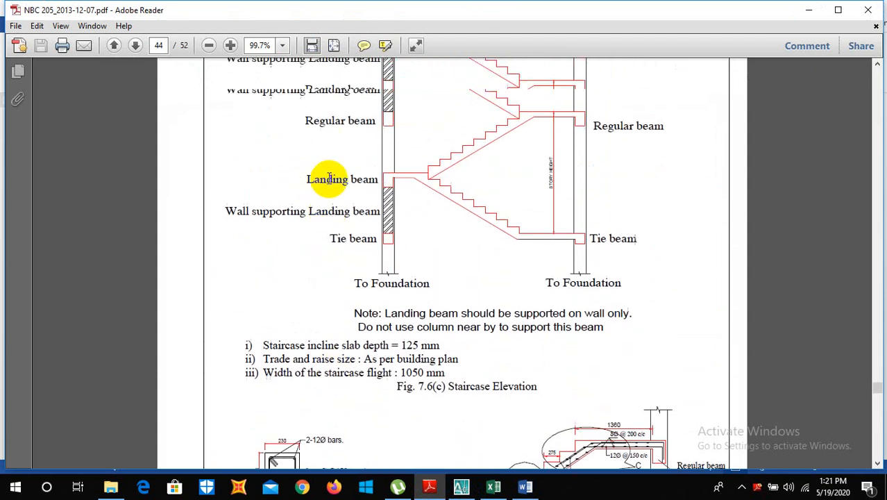
pyautogui.scroll(-3)
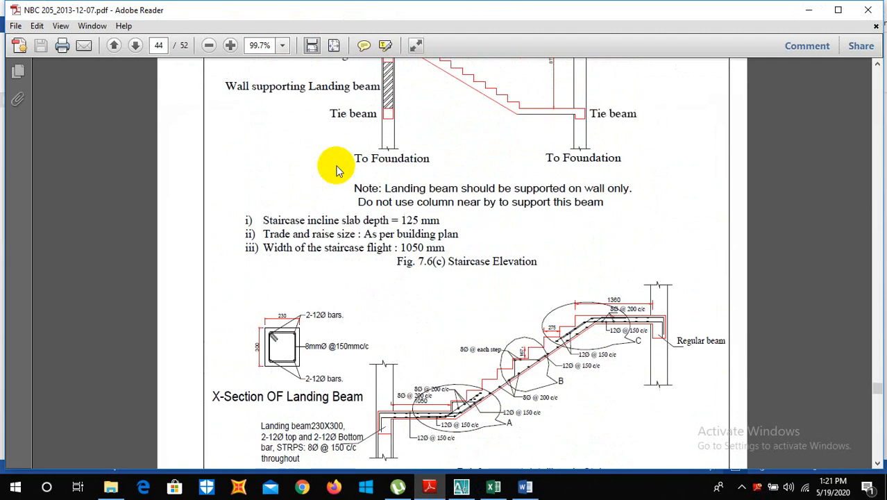
pyautogui.scroll(-3)
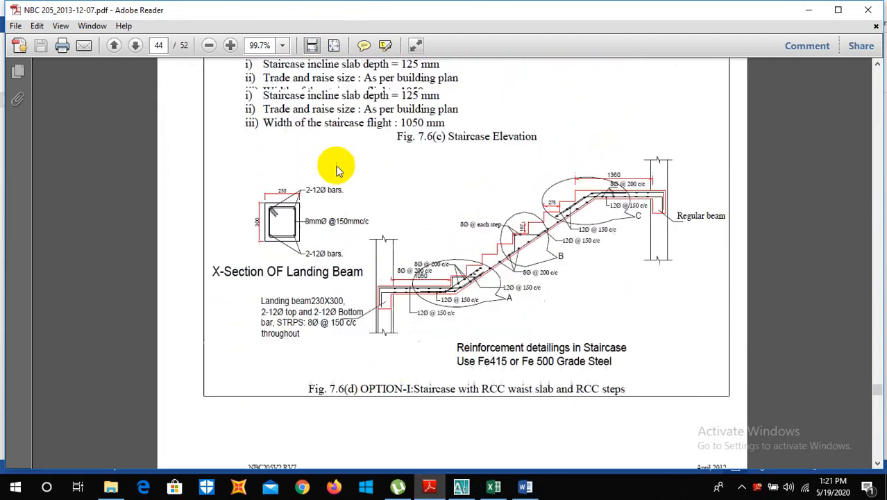
pyautogui.scroll(-3)
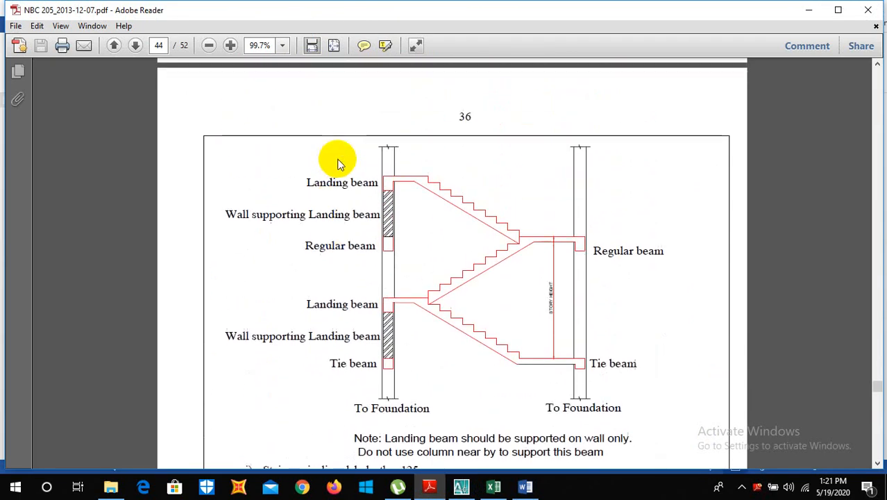
pyautogui.moveTo(323, 160)
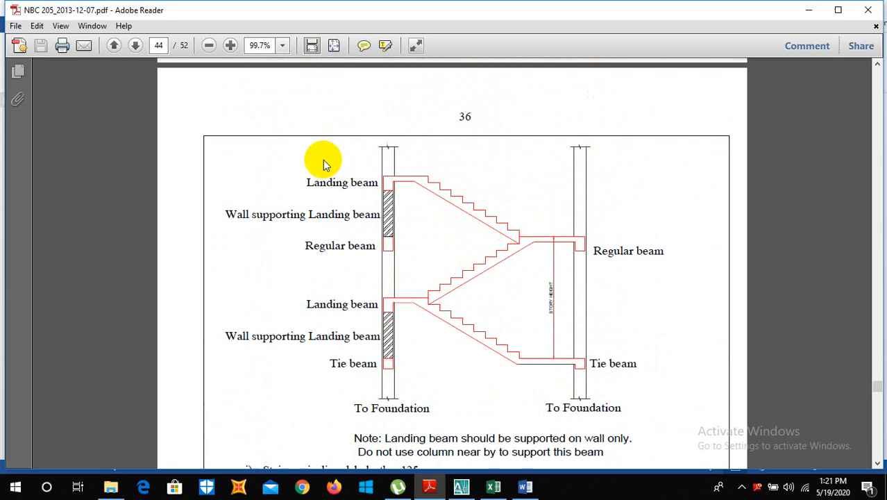
pyautogui.scroll(-3)
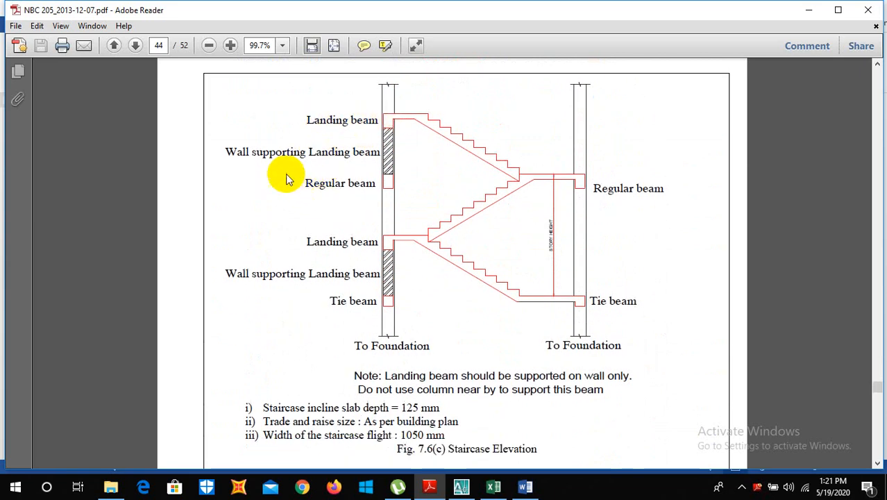
pyautogui.moveTo(340, 196)
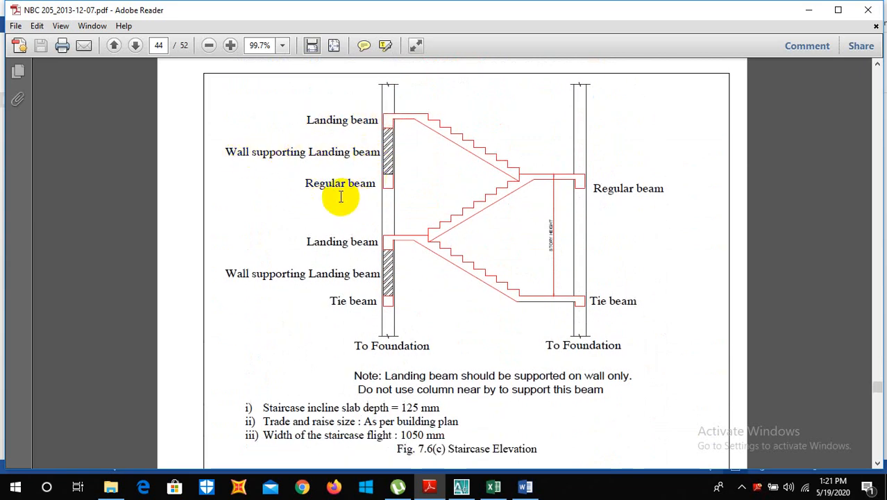
pyautogui.scroll(-3)
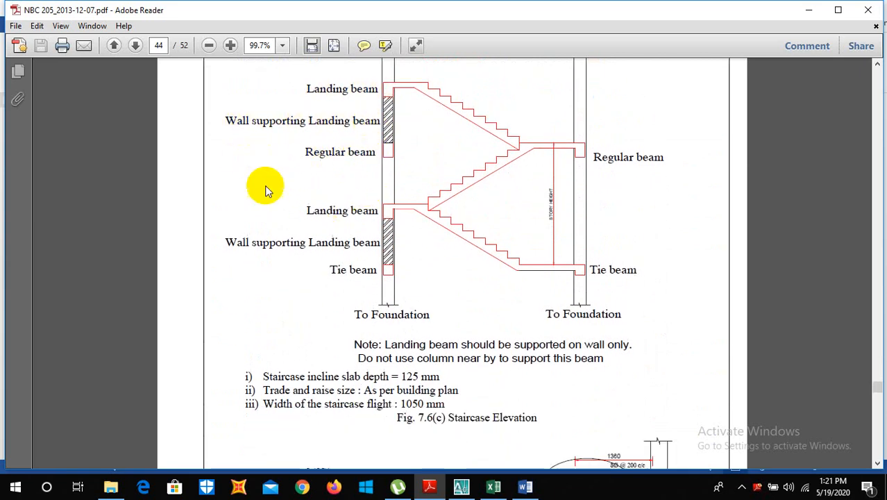
pyautogui.scroll(-3)
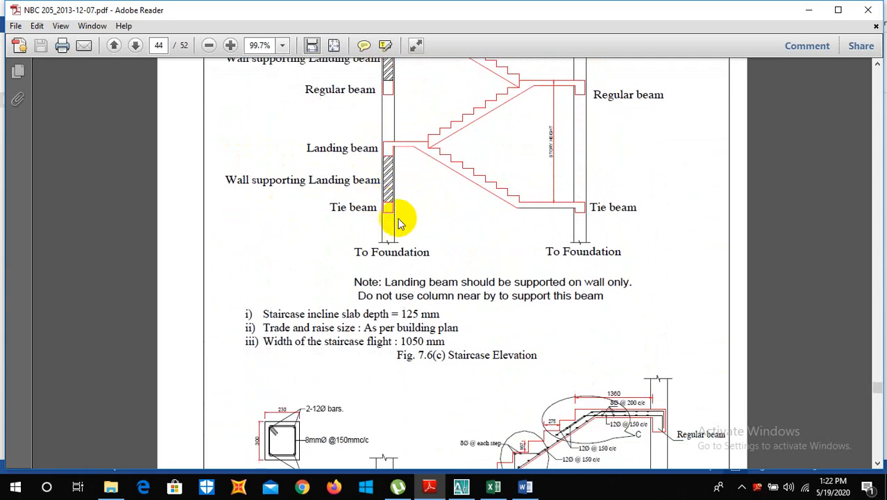
pyautogui.scroll(-3)
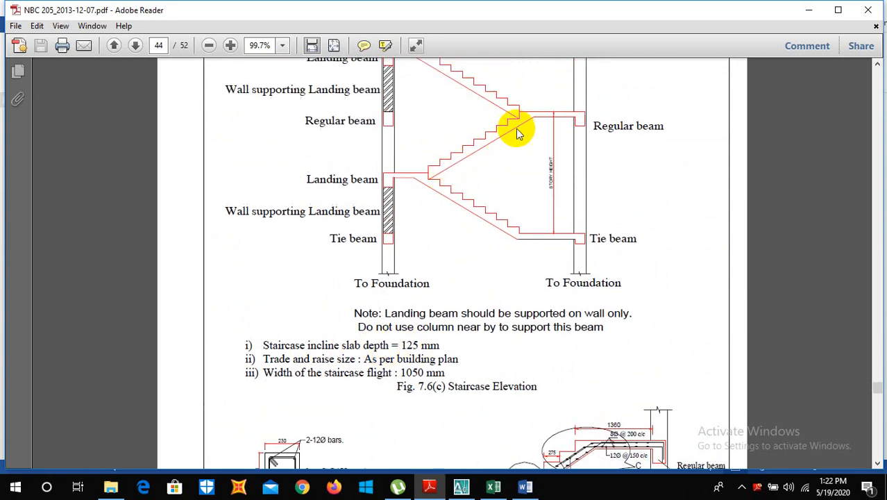
# Scroll NBC 205 page 44 to the landing beam X-section and reinforcement detailing
pyautogui.scroll(-3)
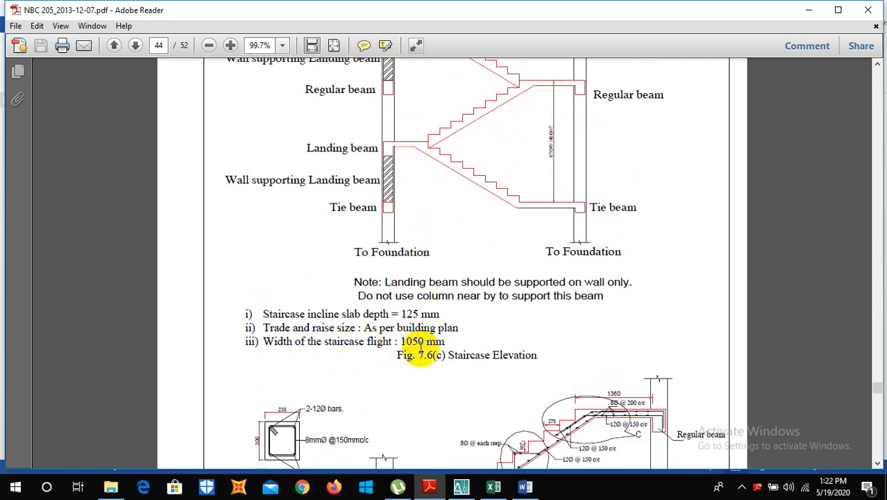
pyautogui.scroll(-3)
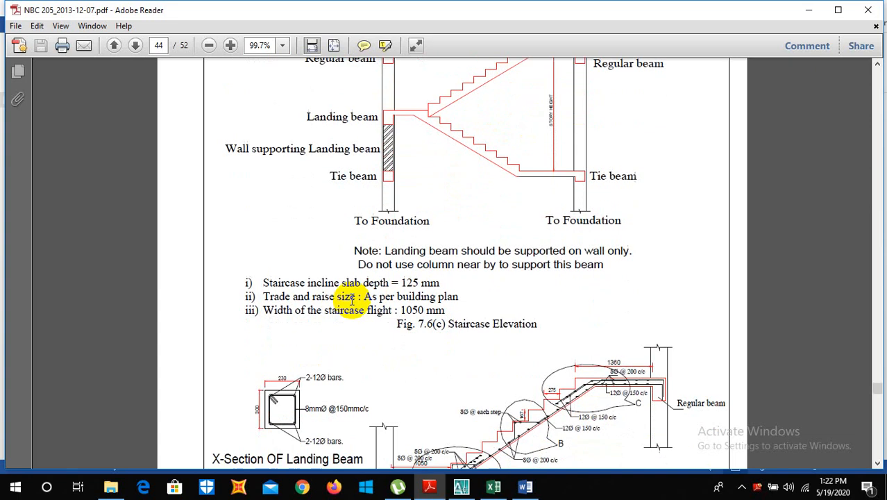
pyautogui.scroll(-3)
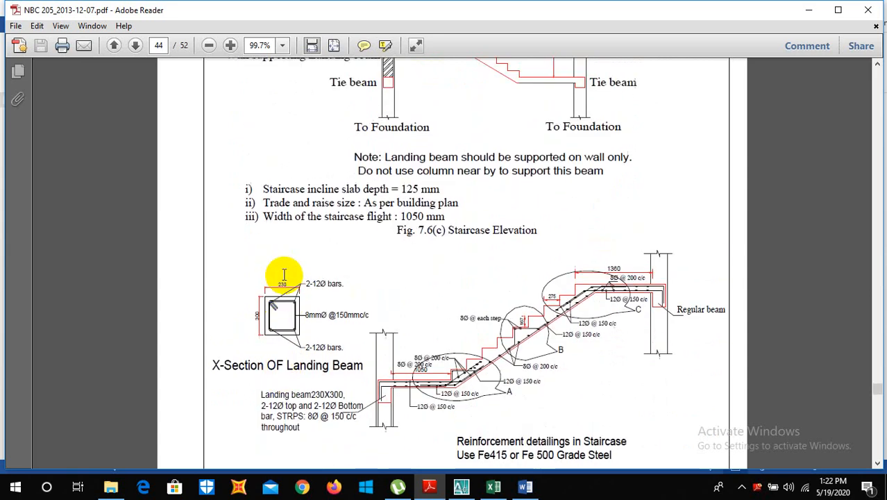
pyautogui.moveTo(311, 303)
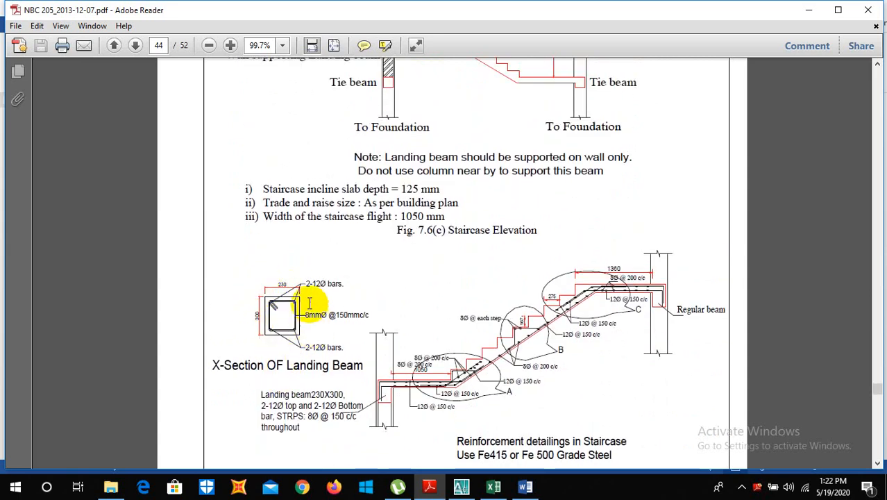
pyautogui.moveTo(271, 316)
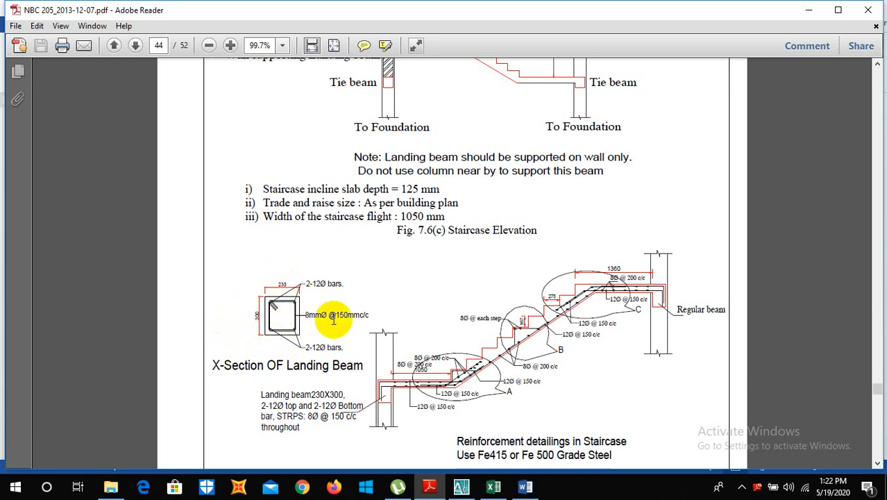
# Page through pages 44–45 to Fig. 7.6(f), then switch to the STAIR CASE workbook
pyautogui.scroll(-3)
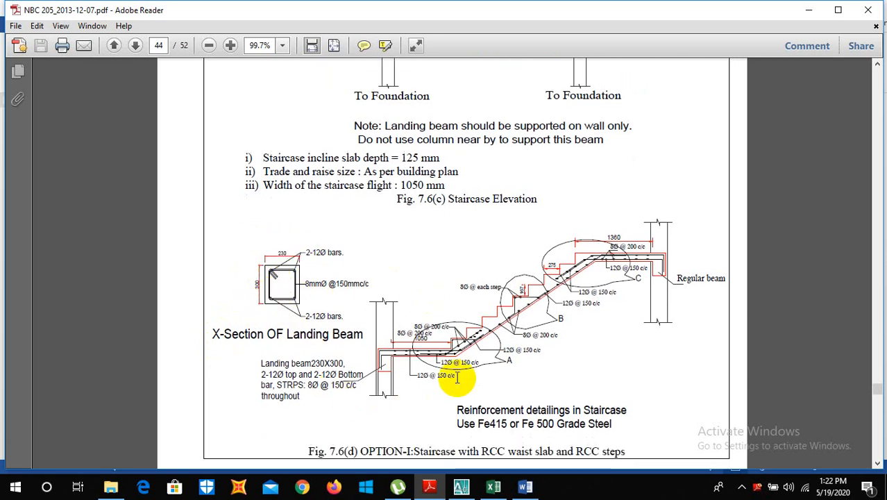
pyautogui.moveTo(552, 238)
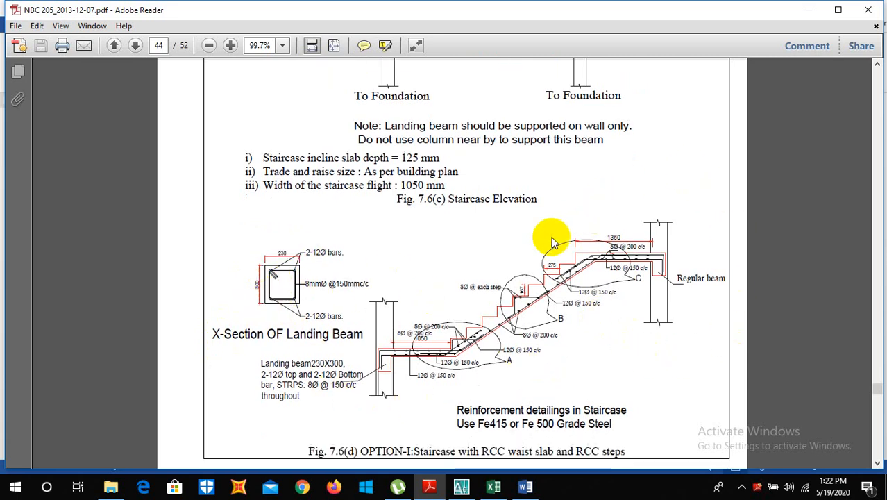
pyautogui.moveTo(340, 413)
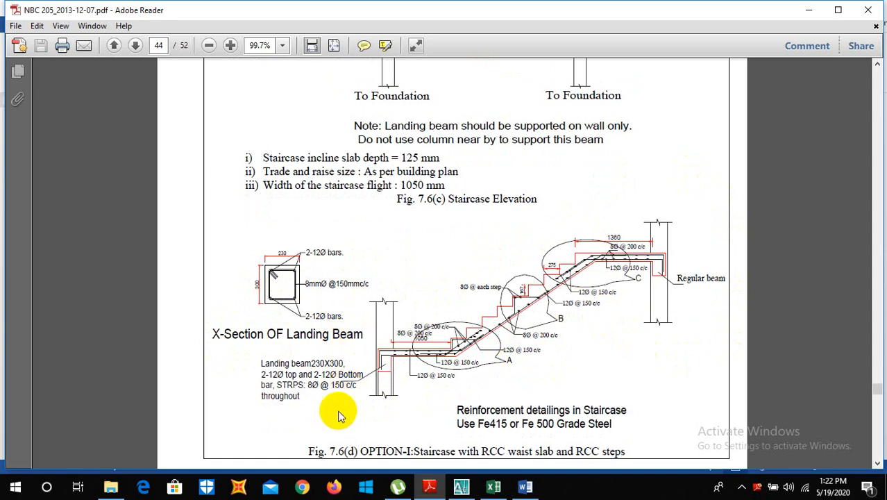
pyautogui.moveTo(695, 331)
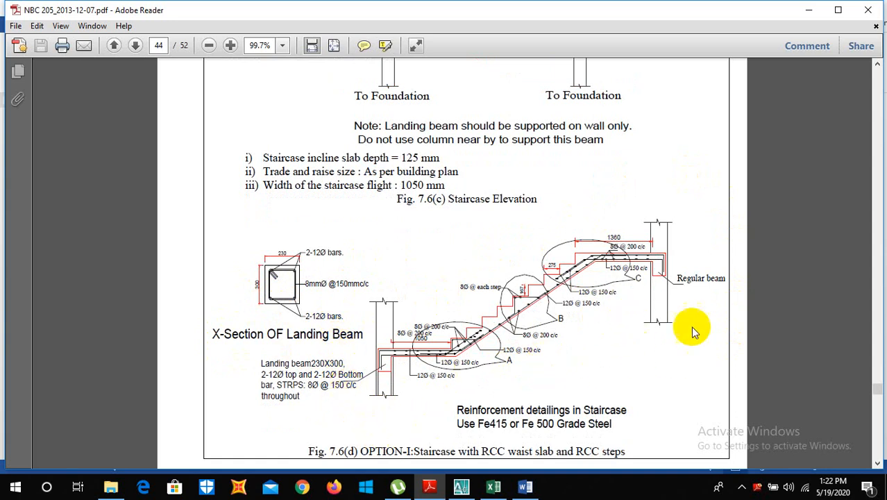
pyautogui.scroll(-3)
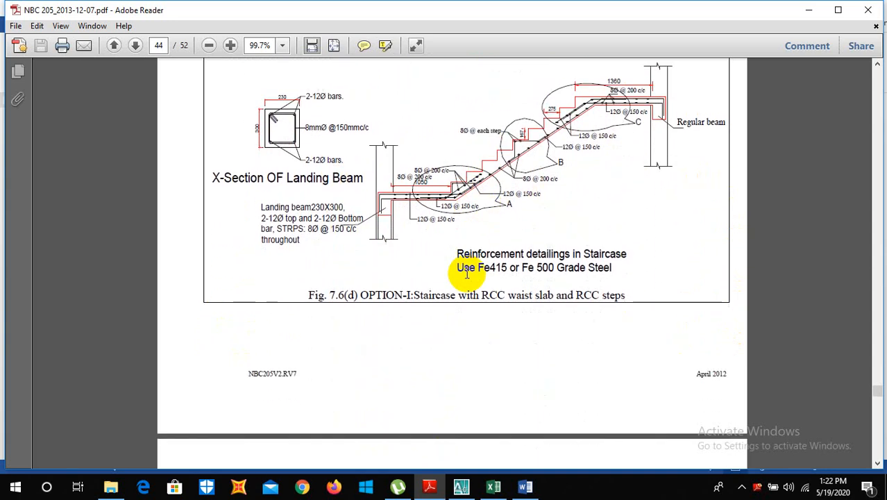
pyautogui.scroll(-3)
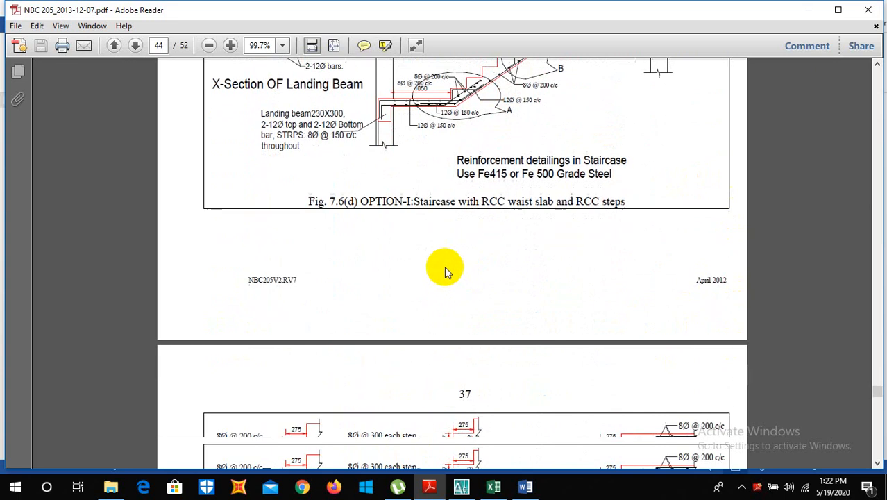
pyautogui.scroll(-3)
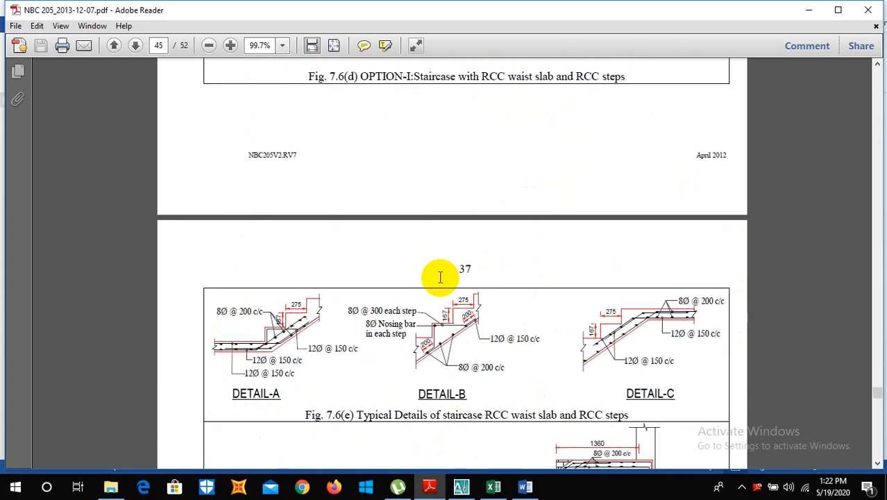
pyautogui.scroll(-3)
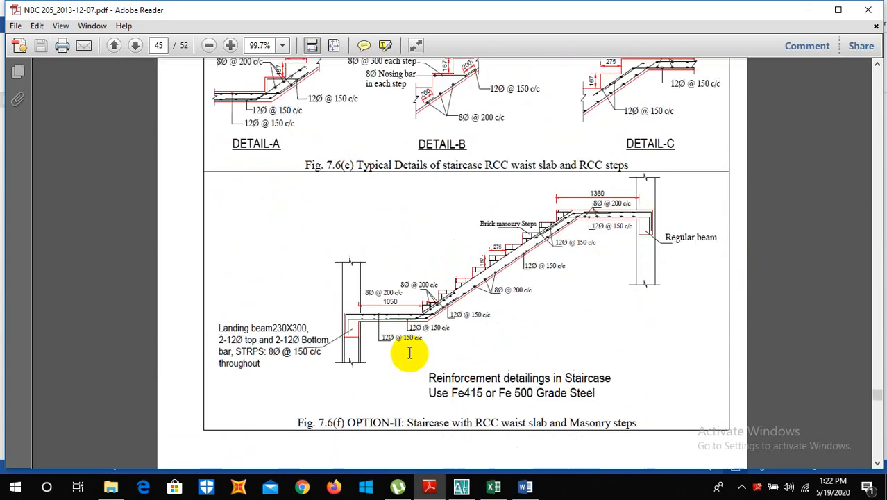
pyautogui.scroll(-3)
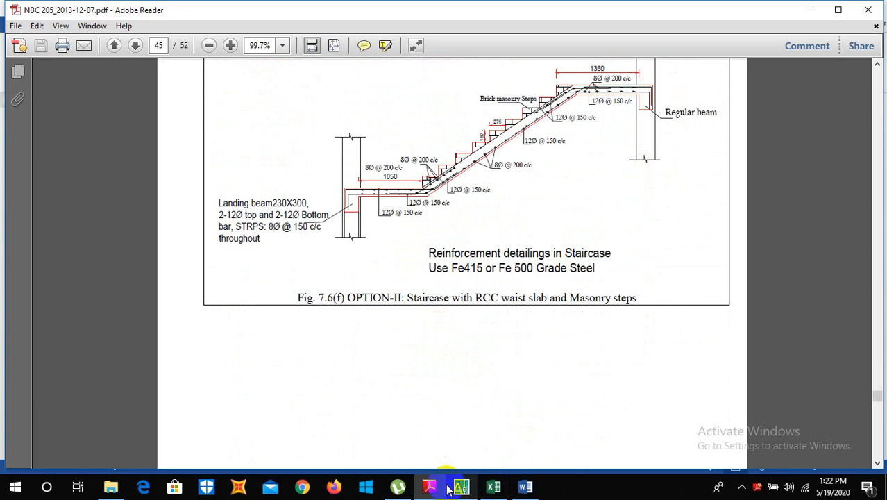
pyautogui.click(493, 486)
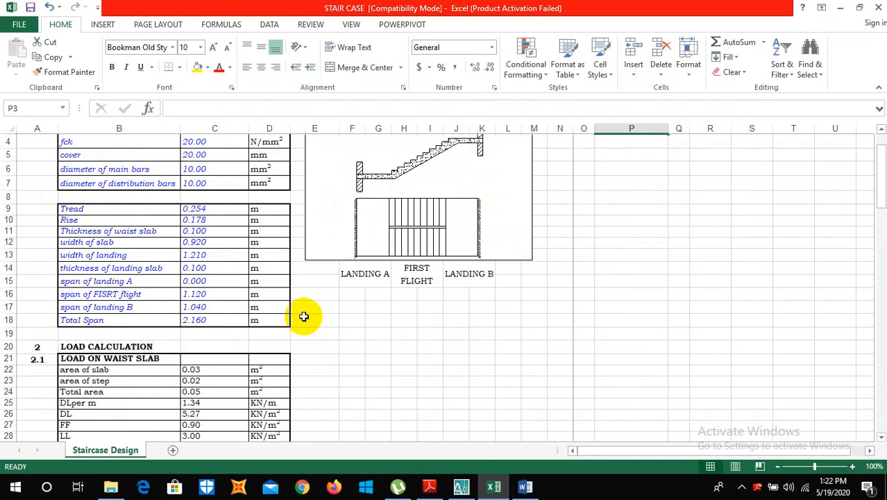
pyautogui.scroll(3)
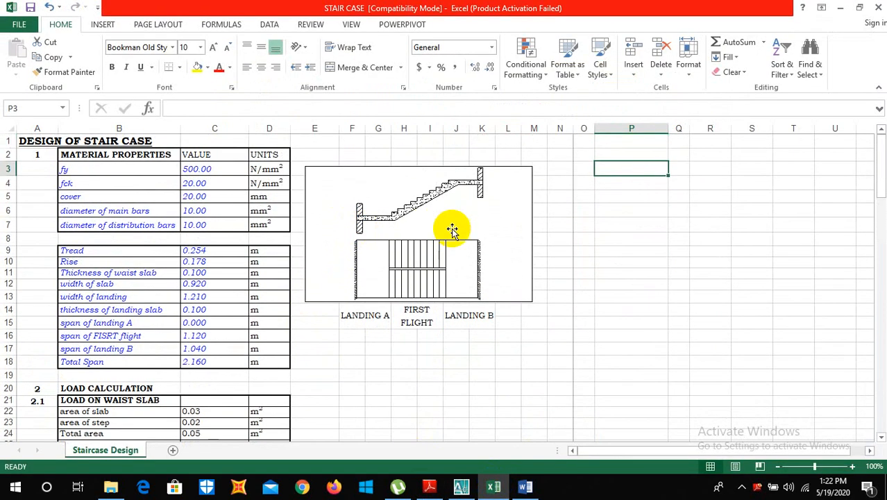
pyautogui.moveTo(498, 220)
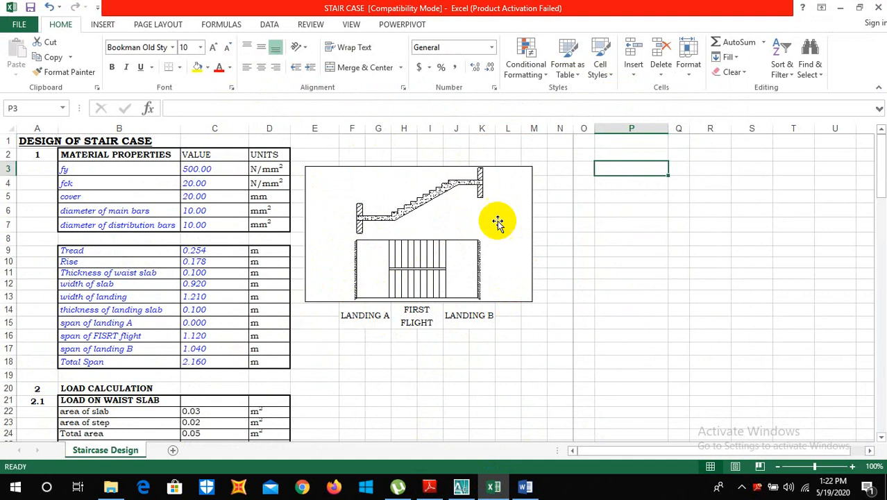
pyautogui.moveTo(272, 229)
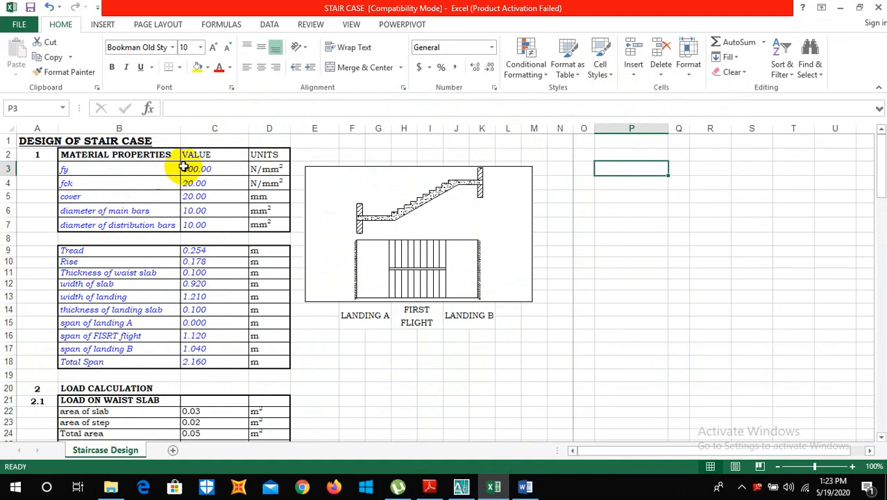
pyautogui.scroll(-3)
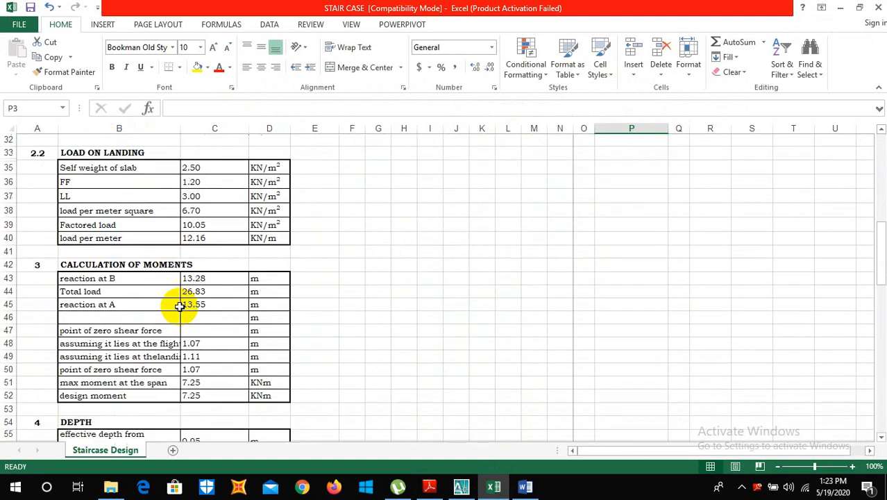
pyautogui.scroll(3)
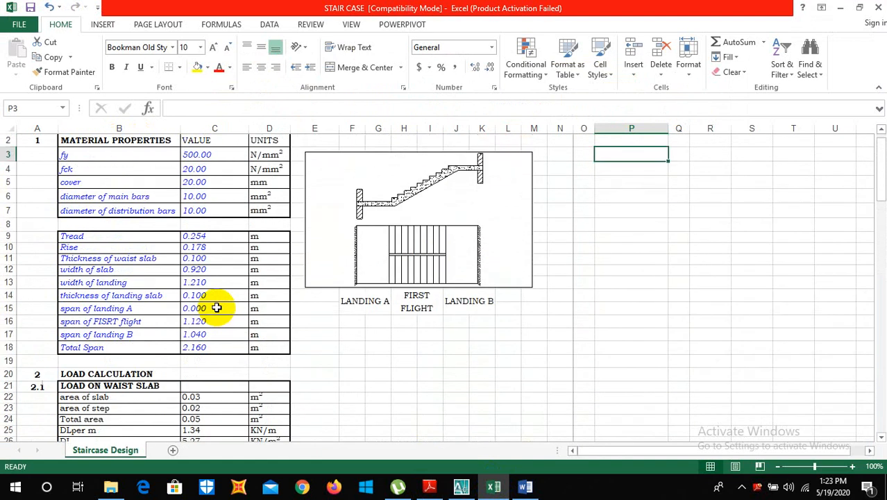
pyautogui.scroll(3)
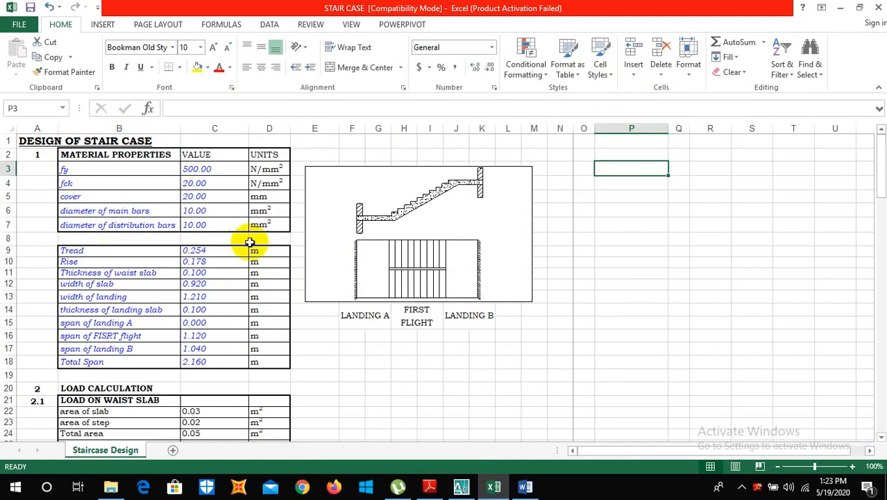
pyautogui.scroll(-3)
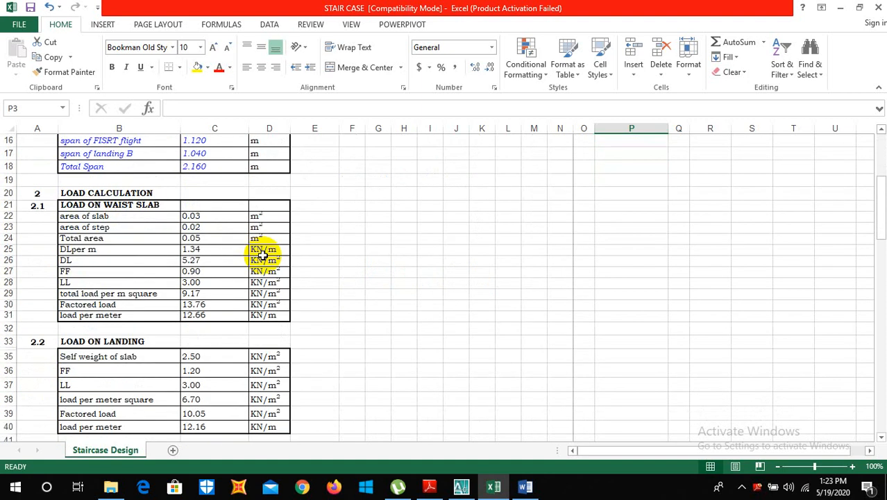
pyautogui.scroll(3)
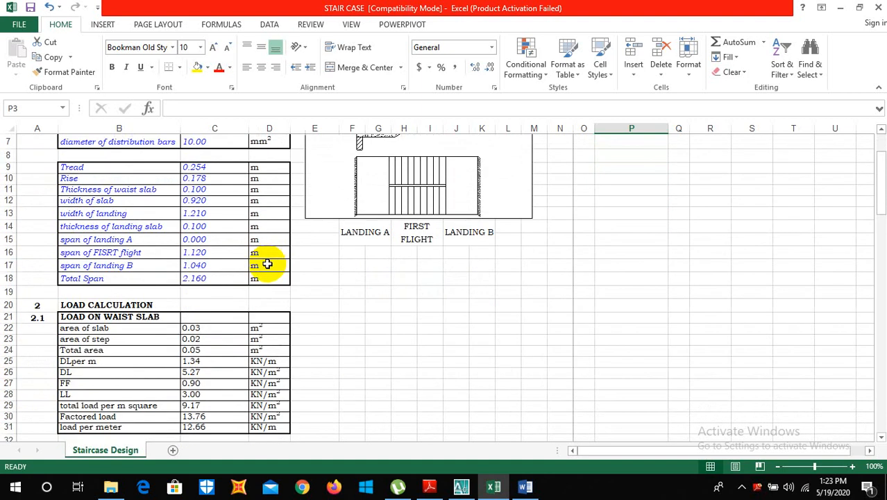
pyautogui.scroll(-3)
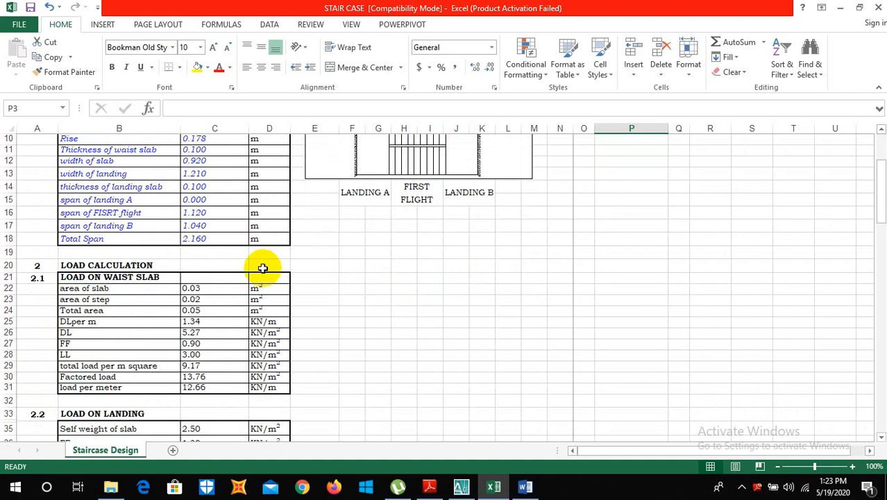
pyautogui.scroll(-3)
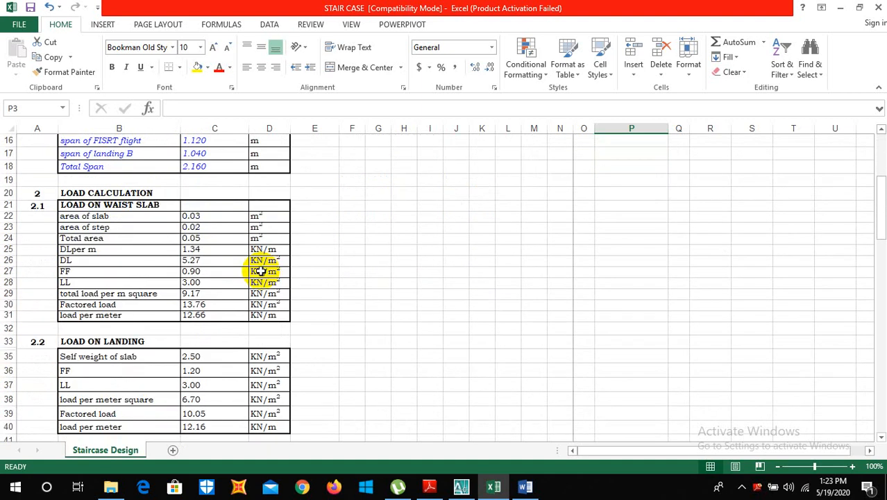
pyautogui.scroll(-3)
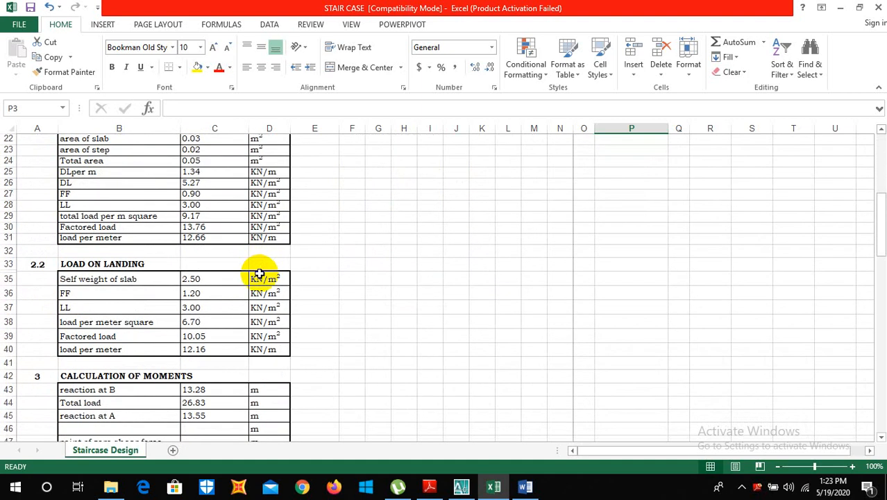
pyautogui.scroll(3)
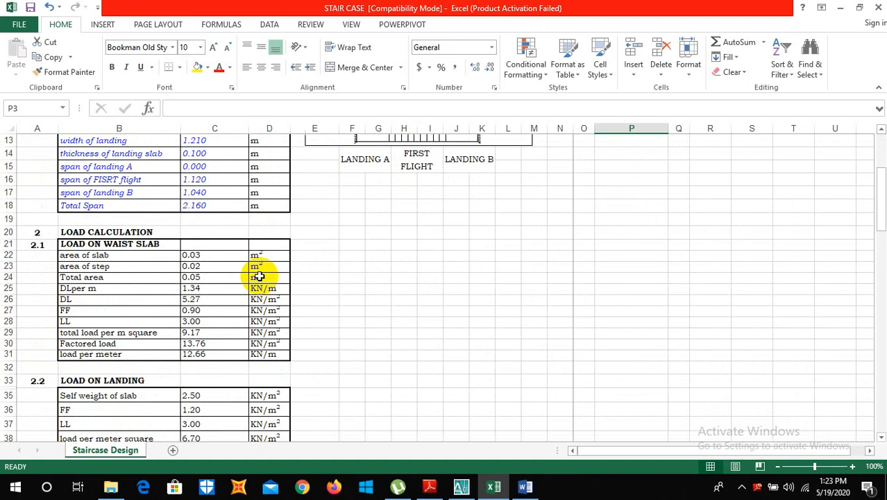
pyautogui.scroll(3)
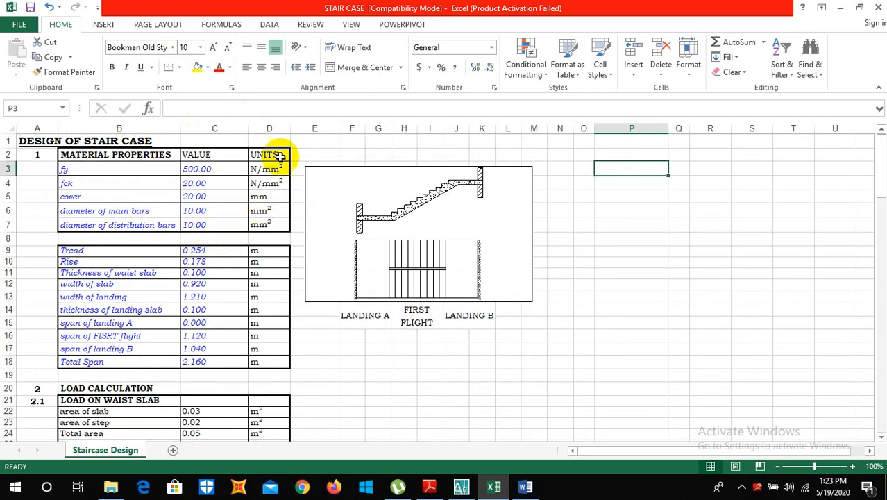
pyautogui.moveTo(289, 129)
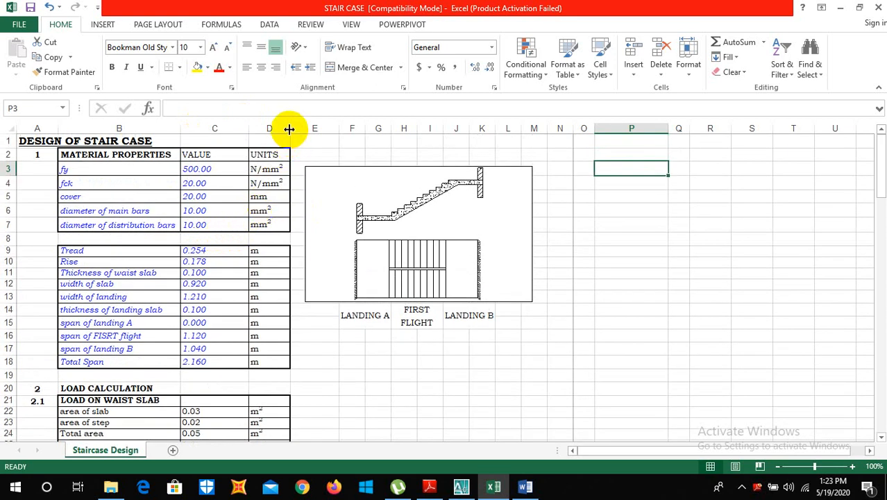
pyautogui.moveTo(283, 197)
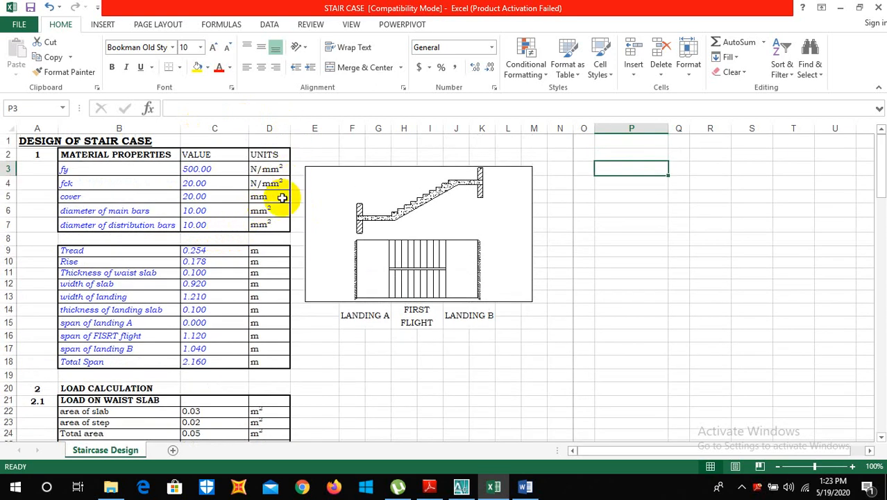
pyautogui.moveTo(299, 142)
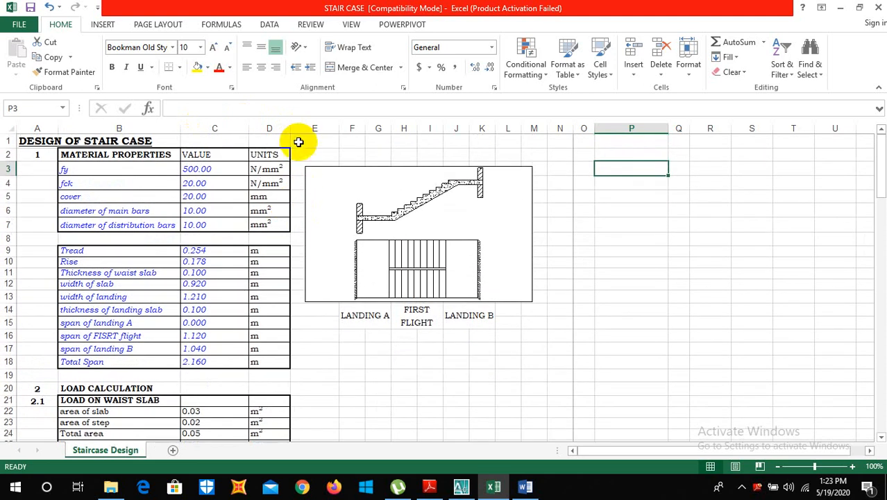
pyautogui.moveTo(68, 238)
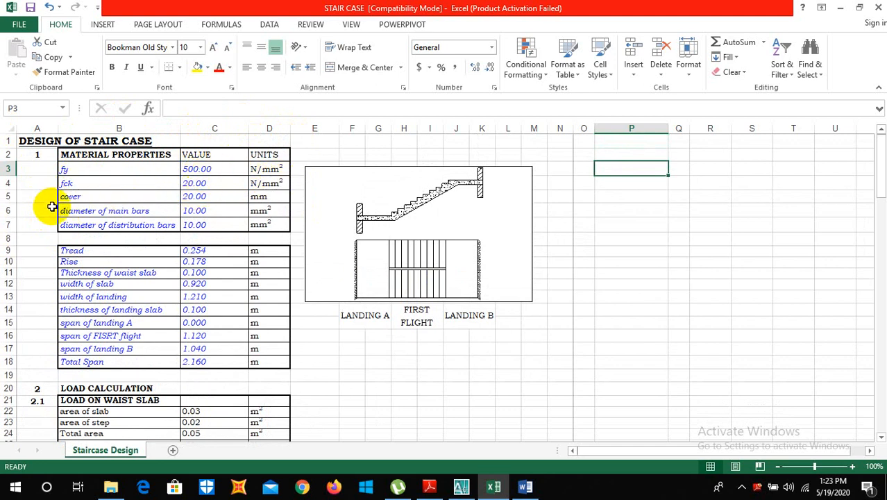
pyautogui.moveTo(260, 182)
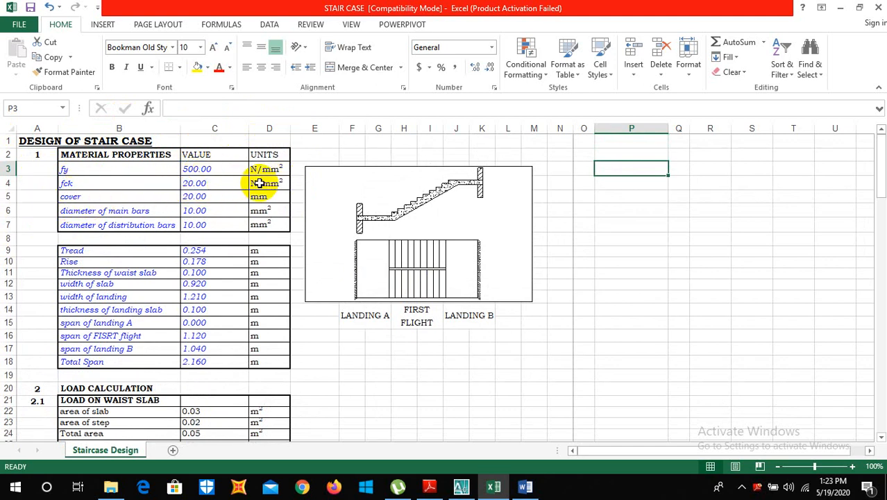
pyautogui.click(194, 196)
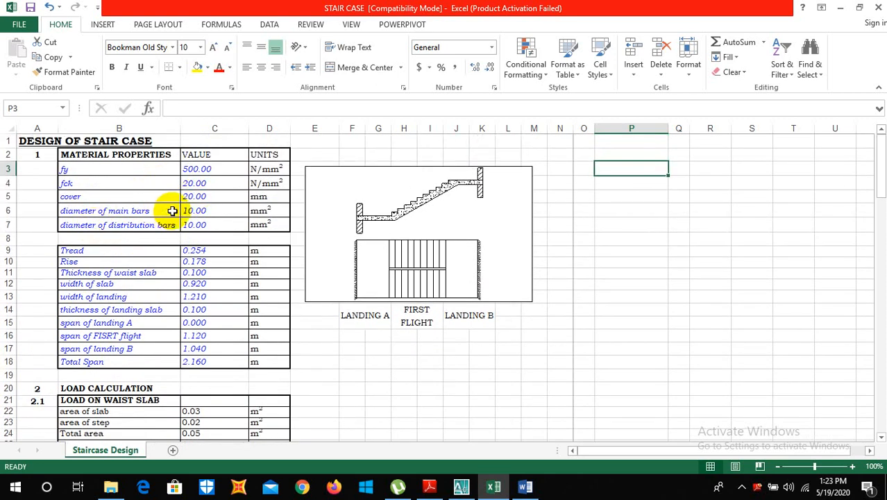
pyautogui.moveTo(95, 229)
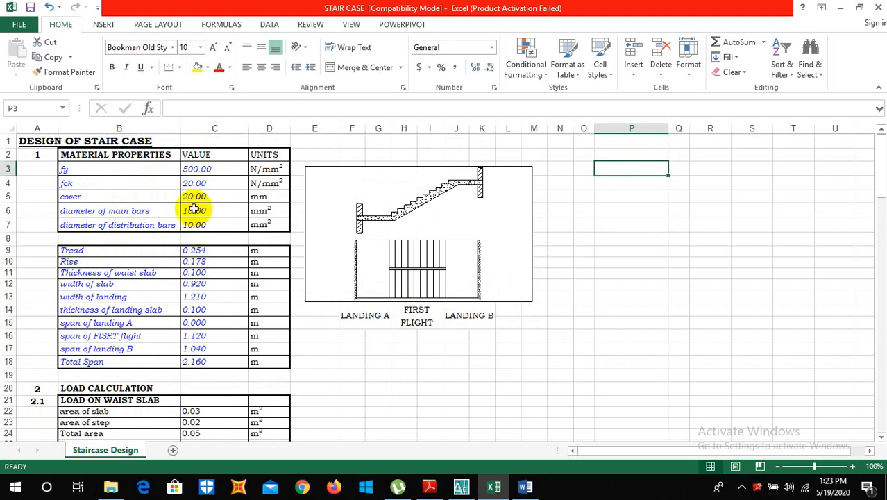
pyautogui.scroll(-3)
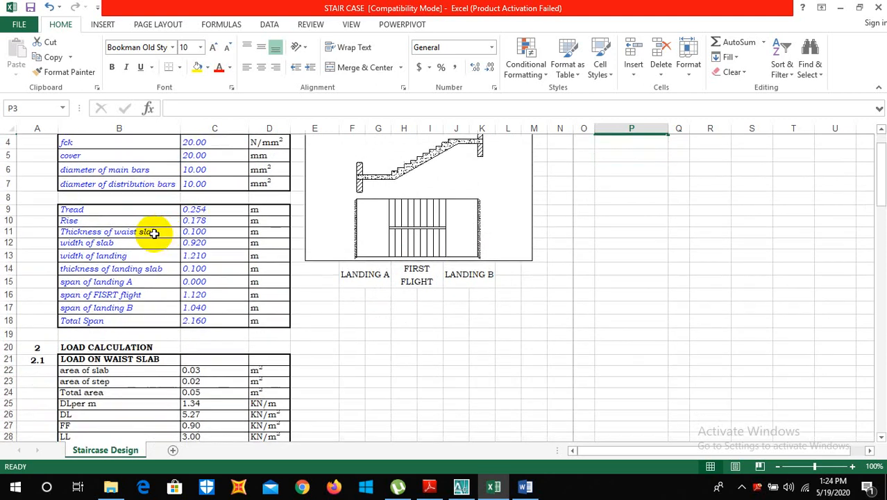
pyautogui.click(214, 209)
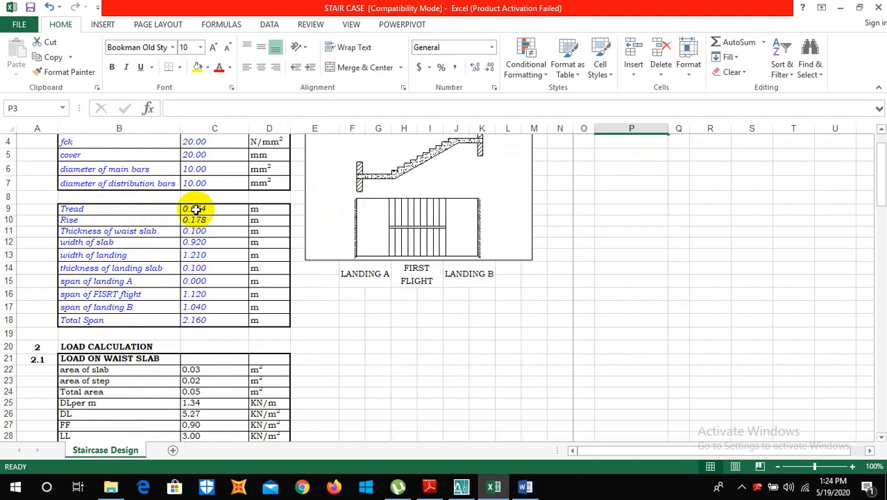
pyautogui.moveTo(429, 222)
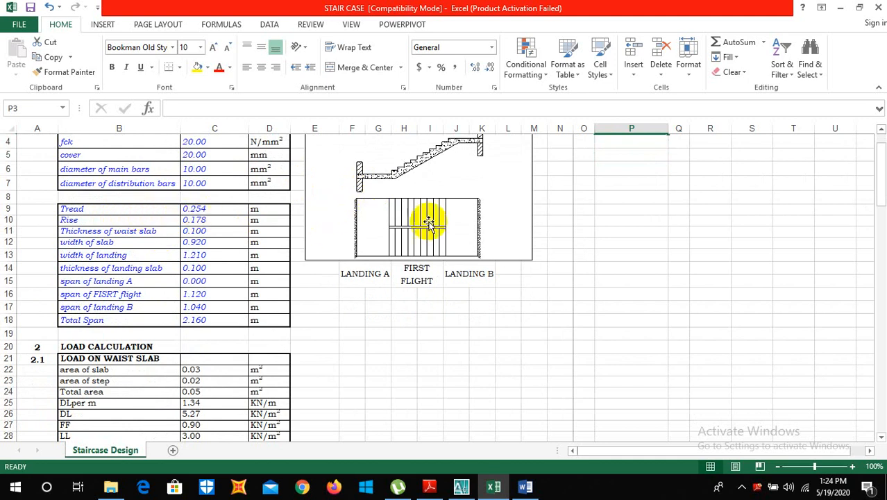
pyautogui.moveTo(389, 221)
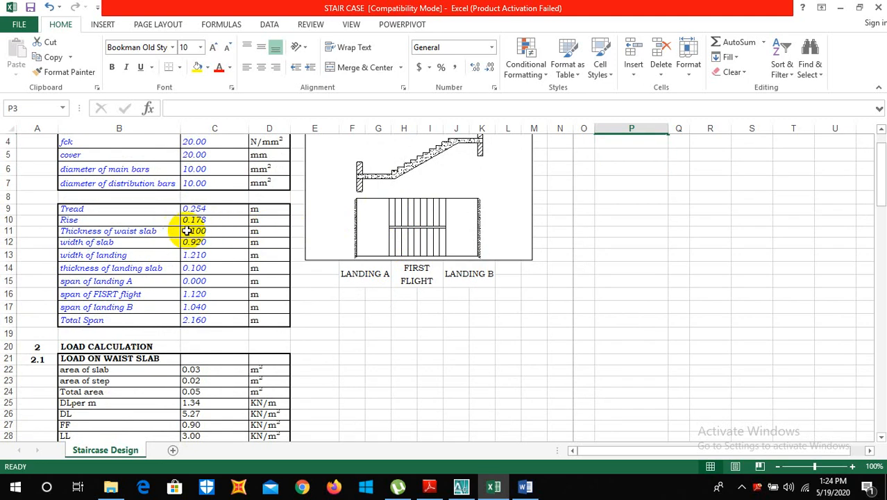
pyautogui.moveTo(409, 184)
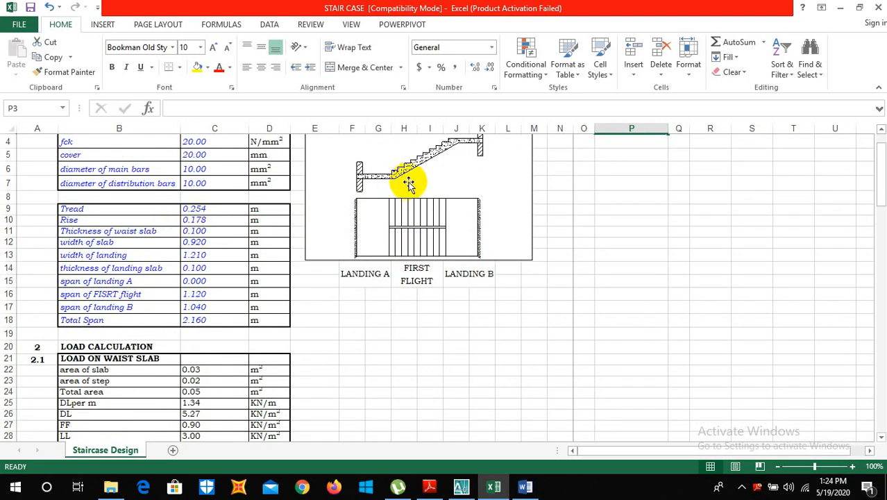
pyautogui.scroll(3)
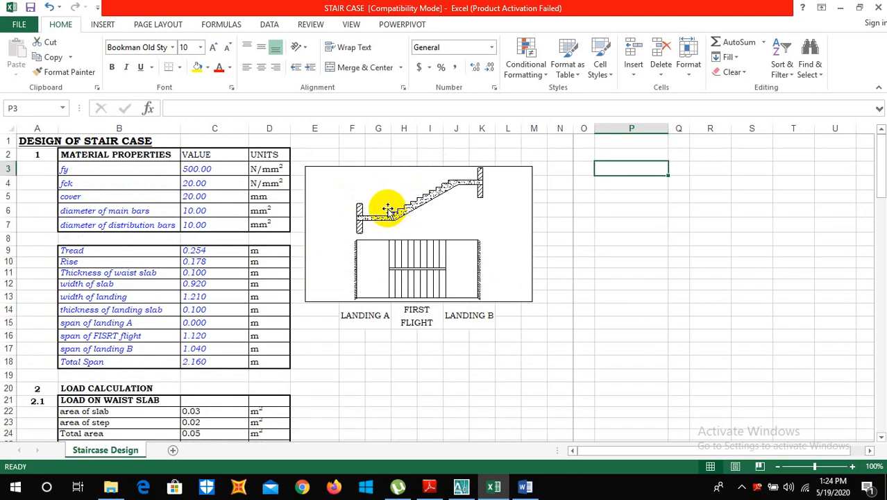
pyautogui.scroll(-3)
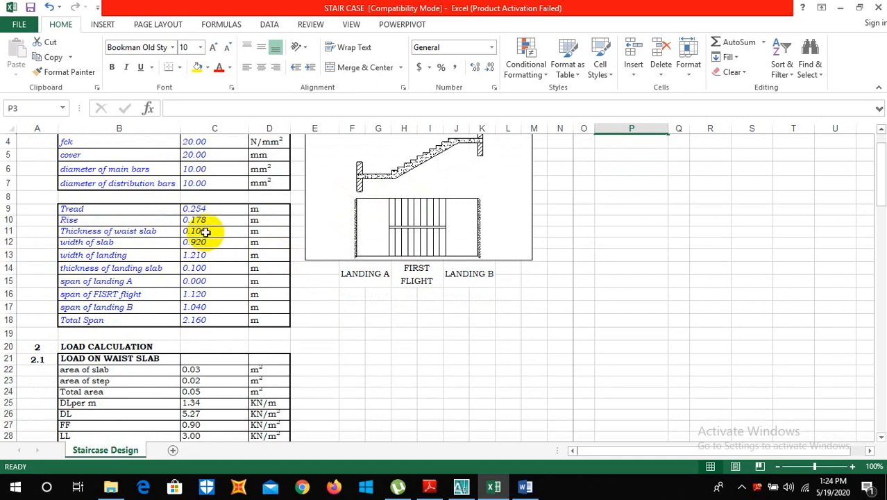
pyautogui.click(215, 231)
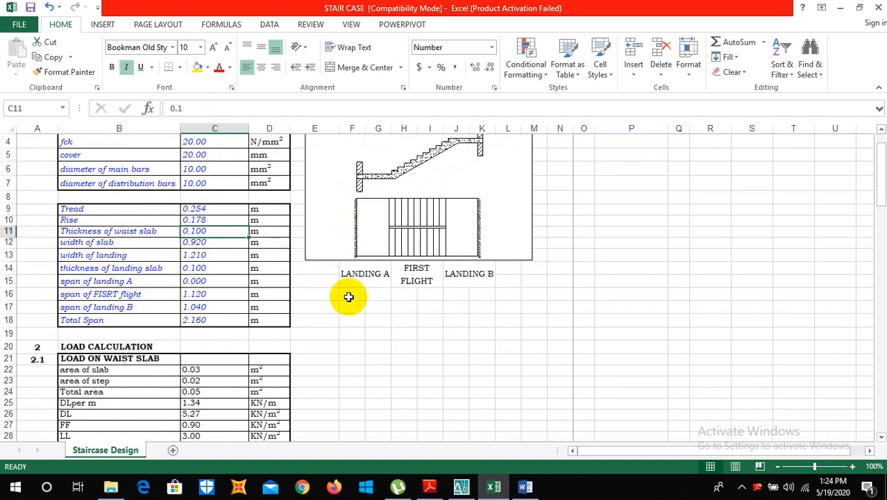
pyautogui.click(352, 294)
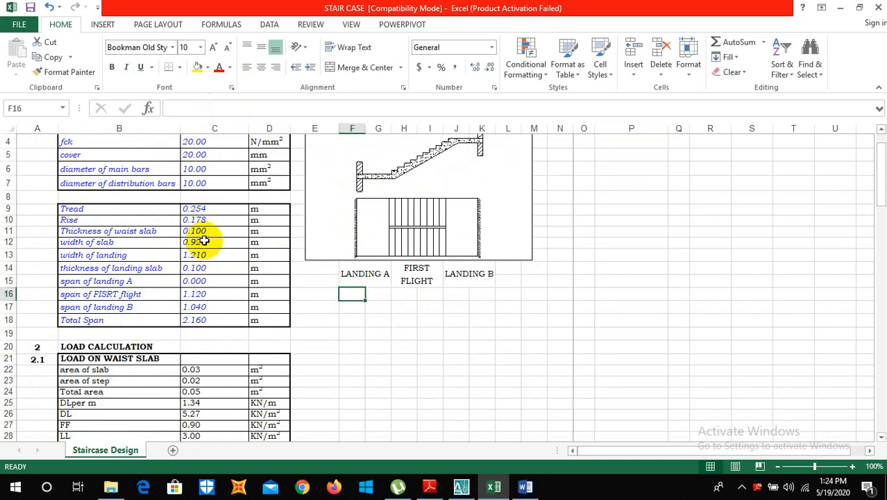
pyautogui.scroll(3)
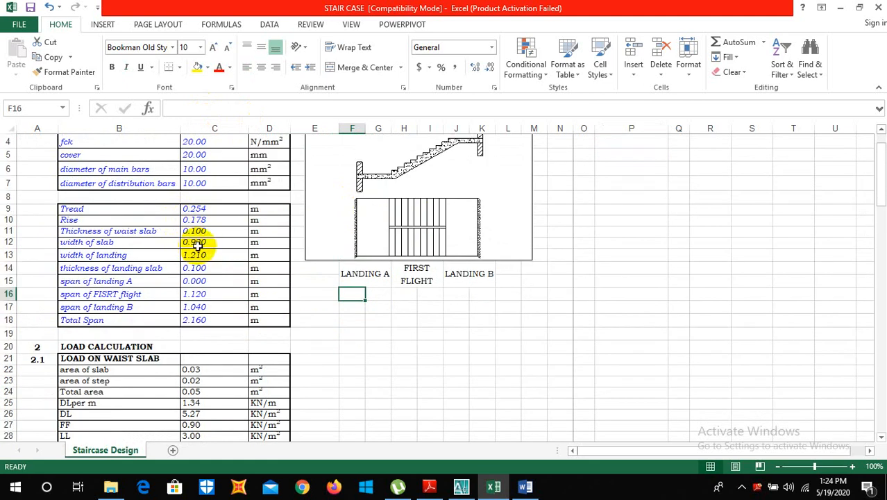
pyautogui.click(215, 242)
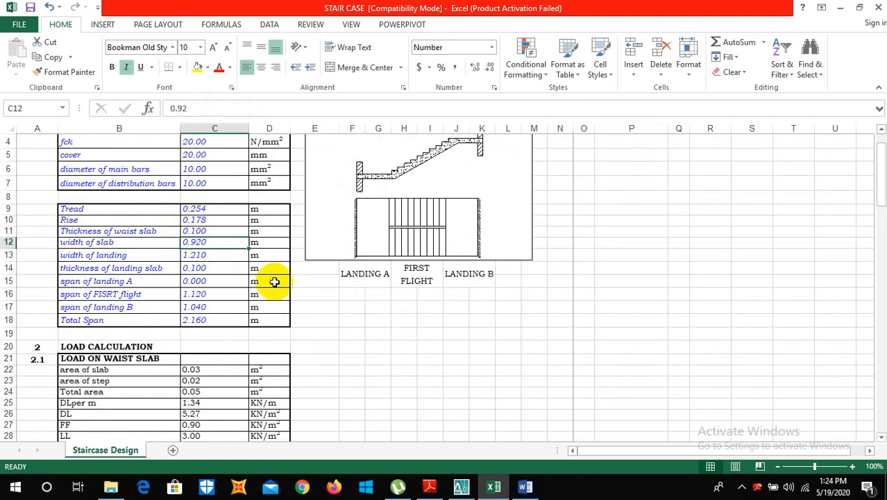
pyautogui.scroll(-3)
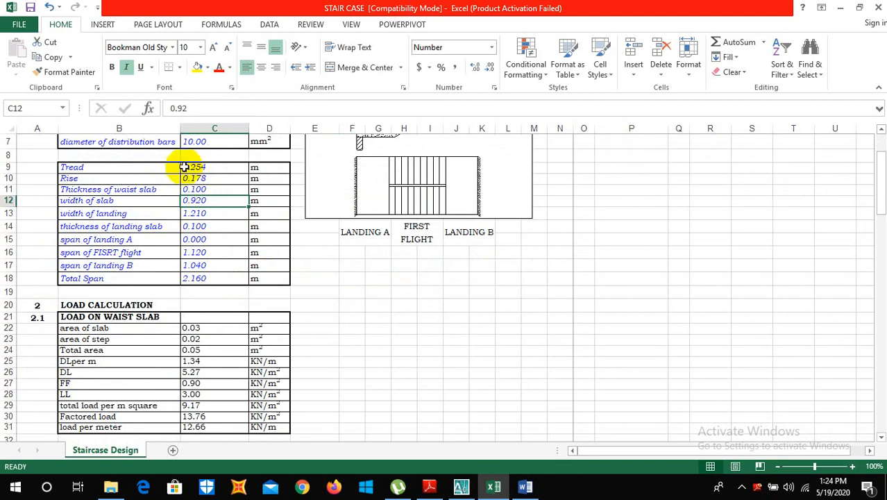
# Scroll down to the Main Steel and Distribution Steel calculations, rows 56–78
pyautogui.scroll(-3)
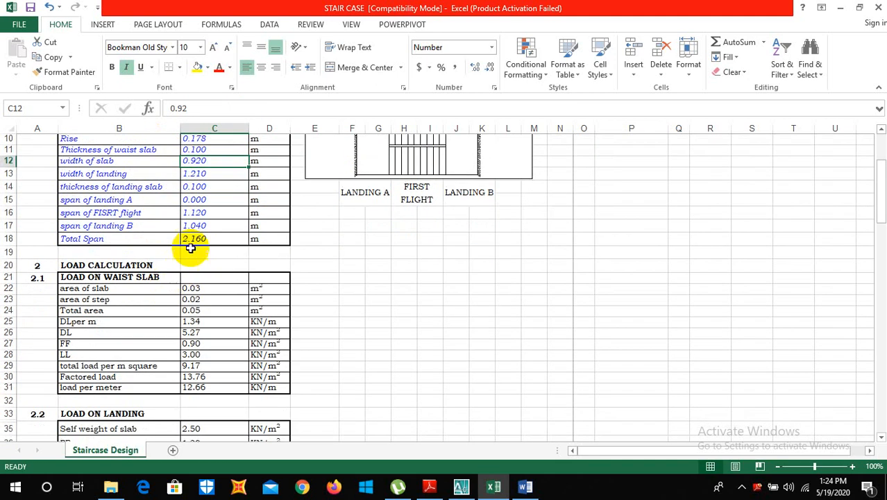
pyautogui.scroll(-3)
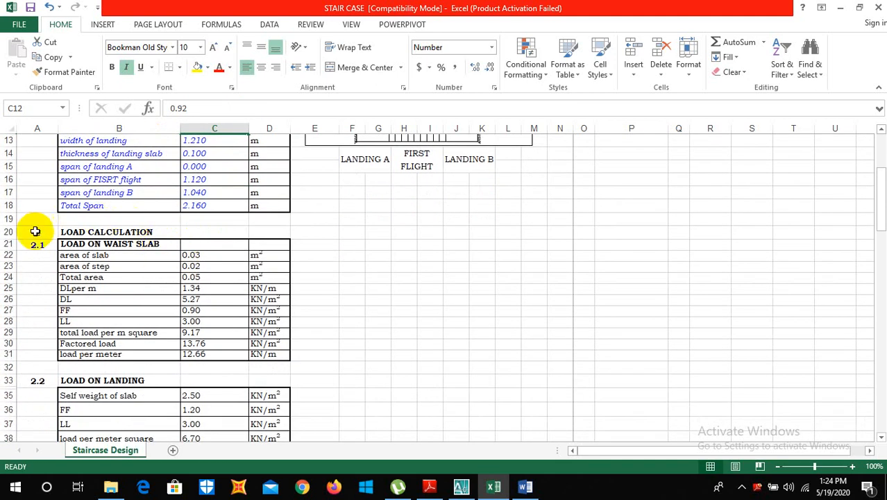
pyautogui.scroll(-3)
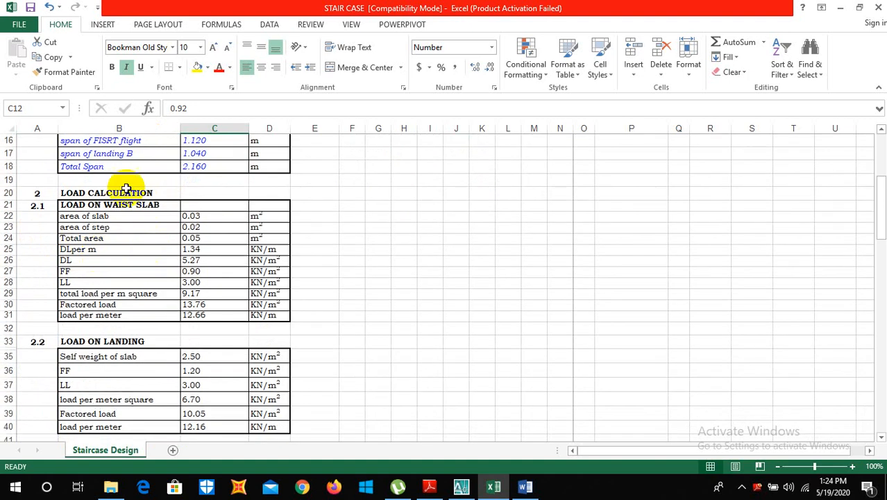
pyautogui.moveTo(135, 340)
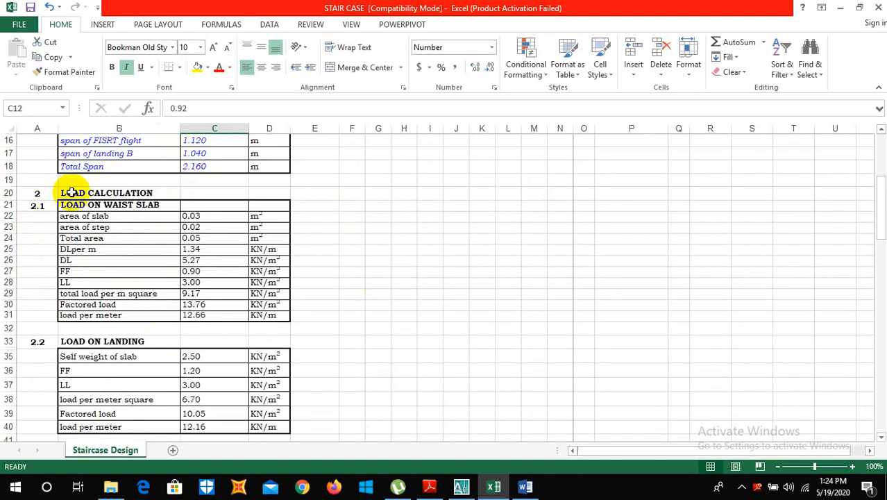
pyautogui.moveTo(134, 215)
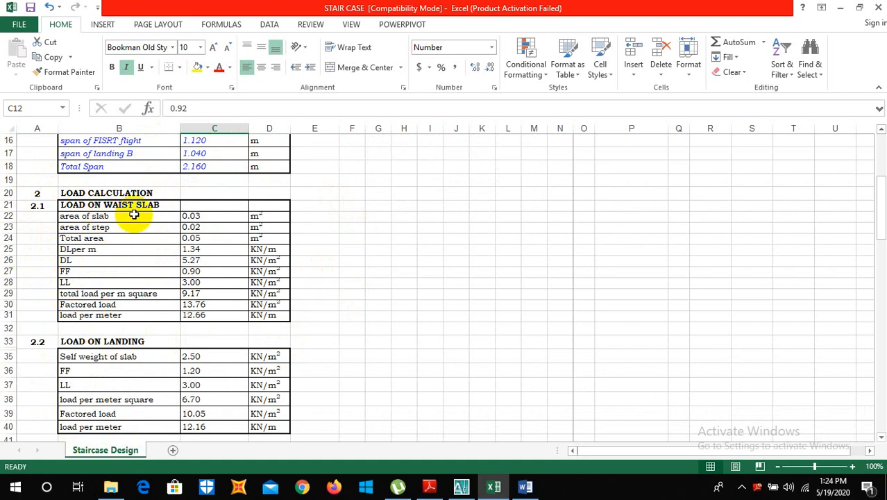
pyautogui.moveTo(58, 263)
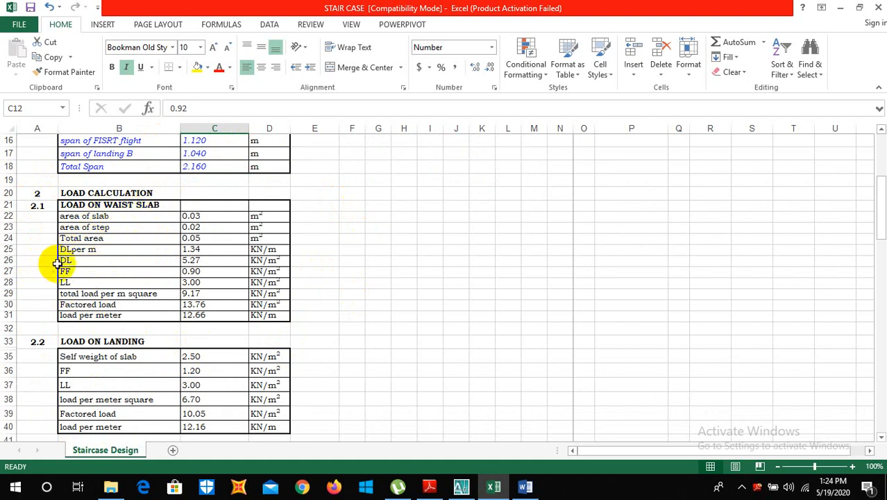
pyautogui.scroll(-3)
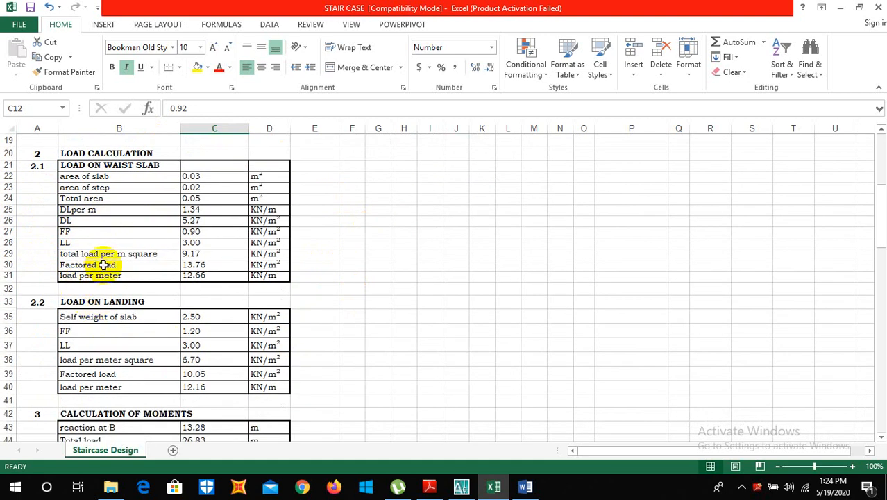
pyautogui.scroll(-3)
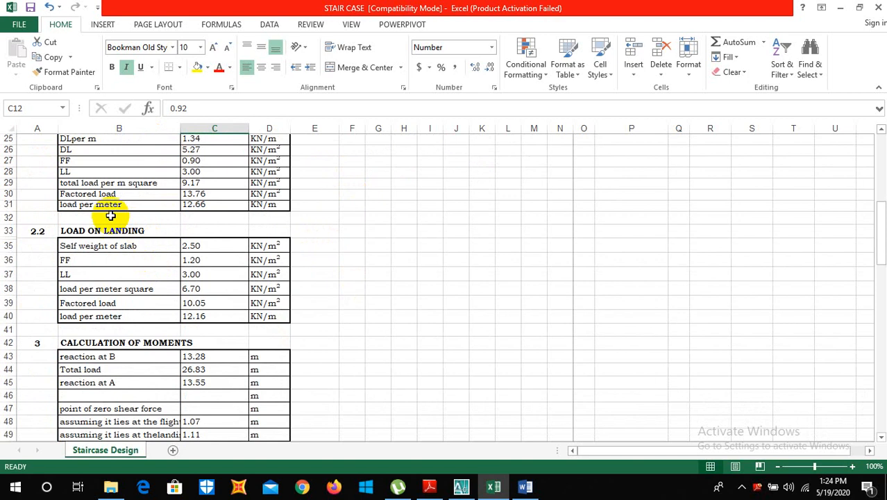
pyautogui.scroll(-3)
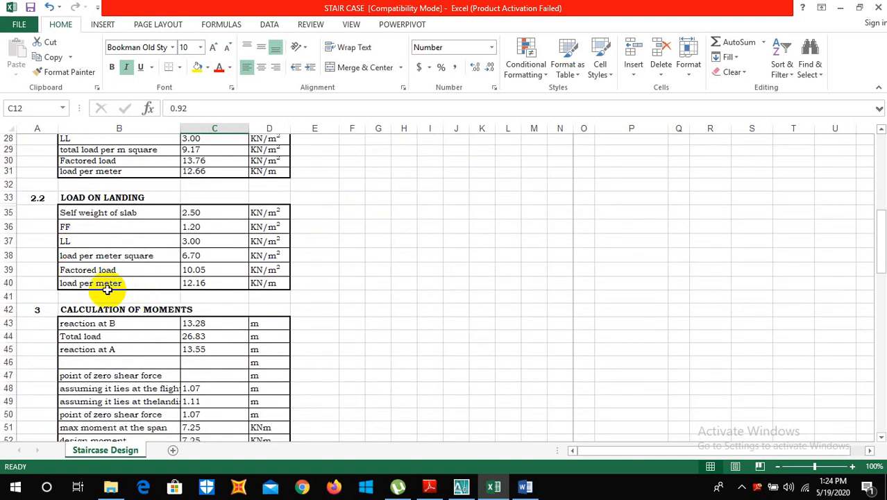
pyautogui.scroll(-3)
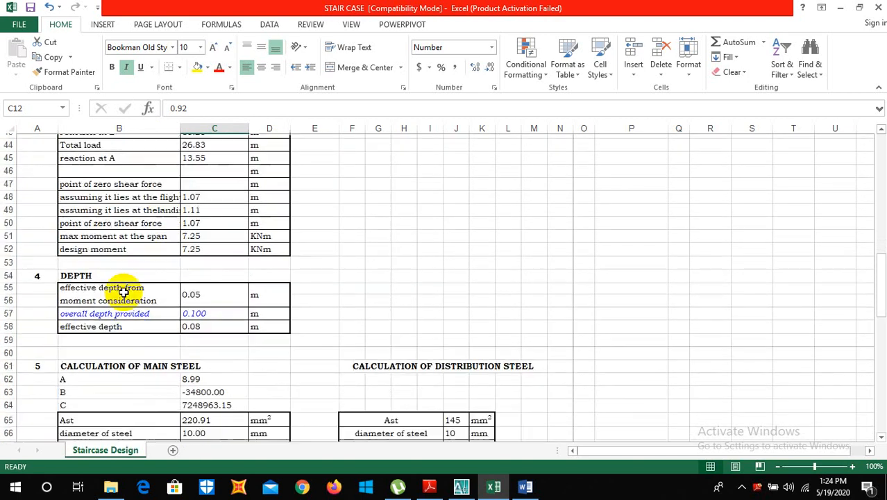
pyautogui.scroll(-3)
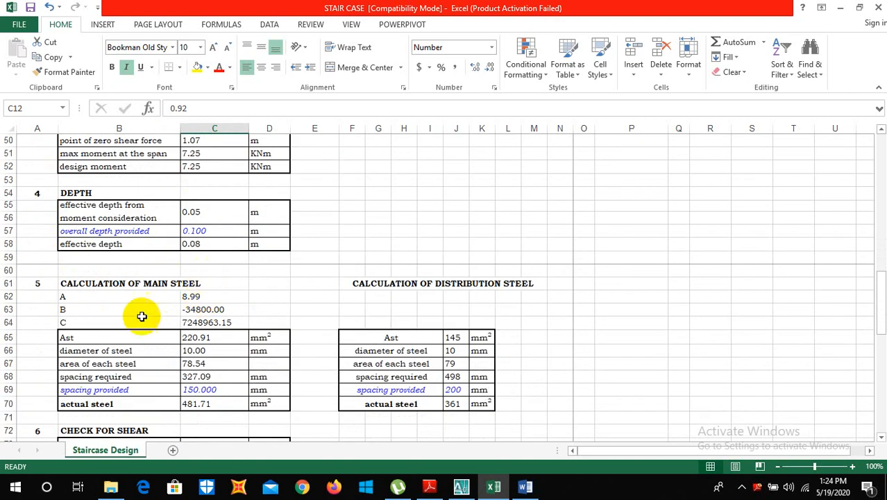
pyautogui.scroll(-3)
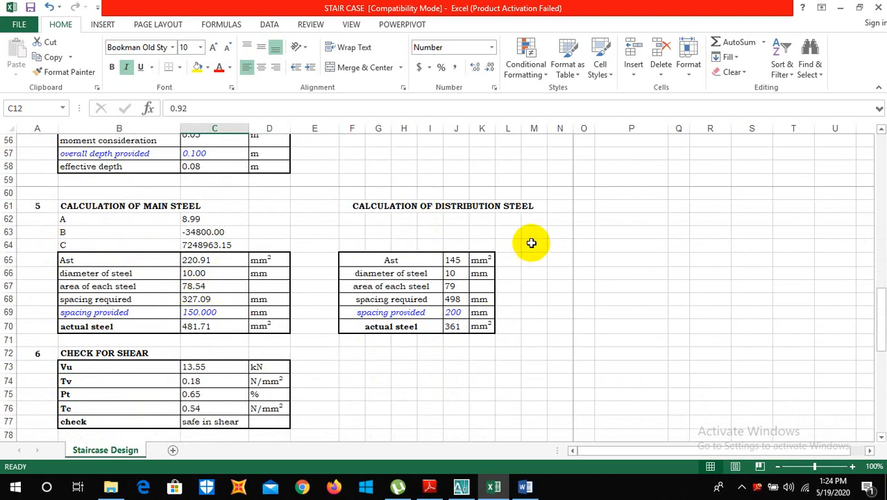
# Scroll to the Check for Shear table and the development length check (Ld 615.06 mm)
pyautogui.scroll(3)
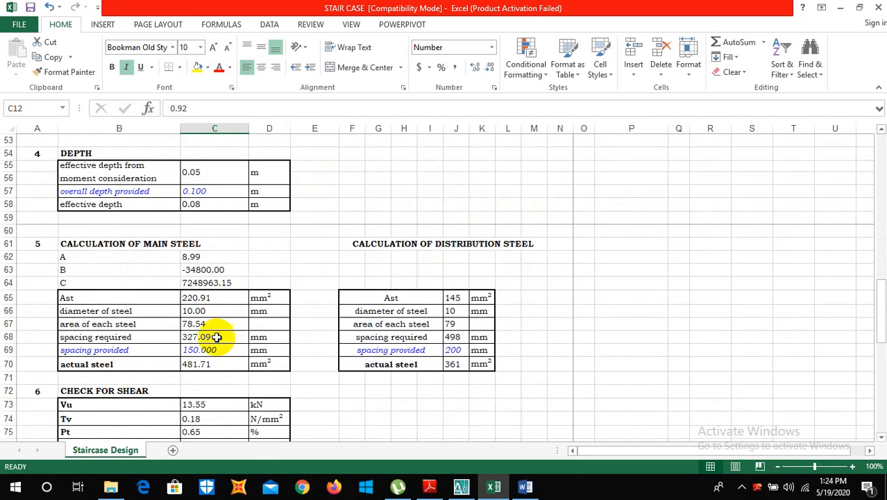
pyautogui.moveTo(311, 341)
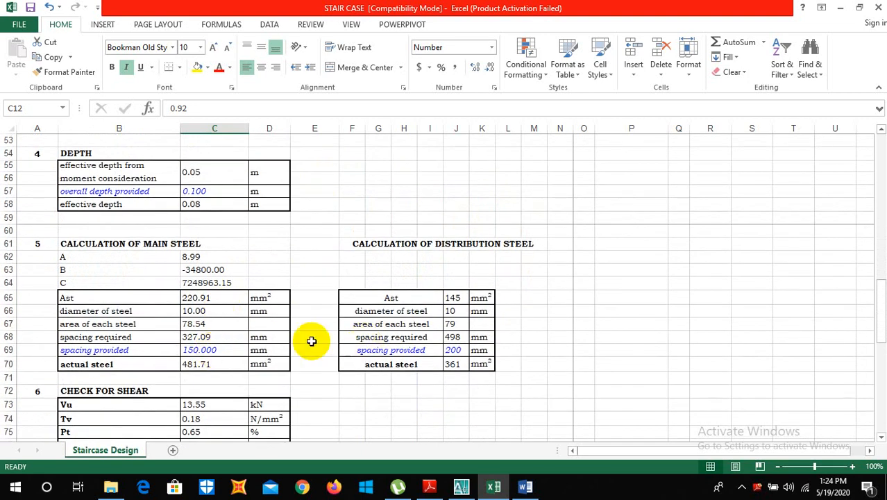
pyautogui.moveTo(372, 360)
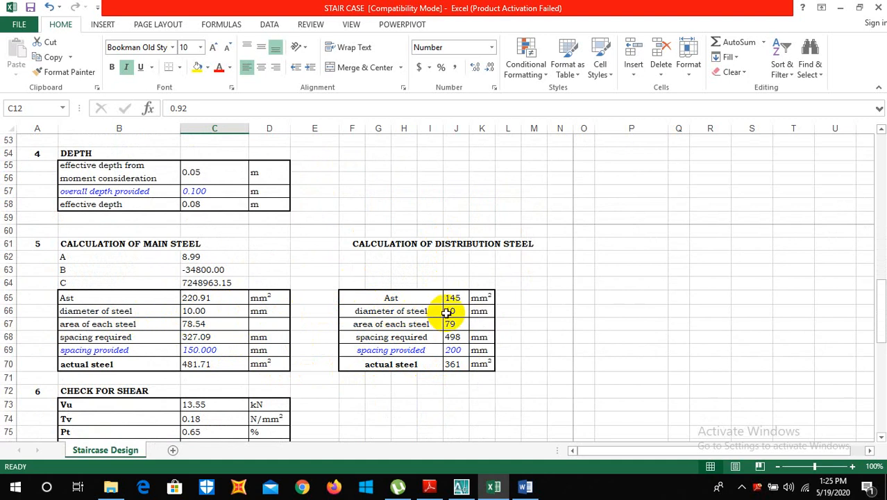
pyautogui.scroll(-3)
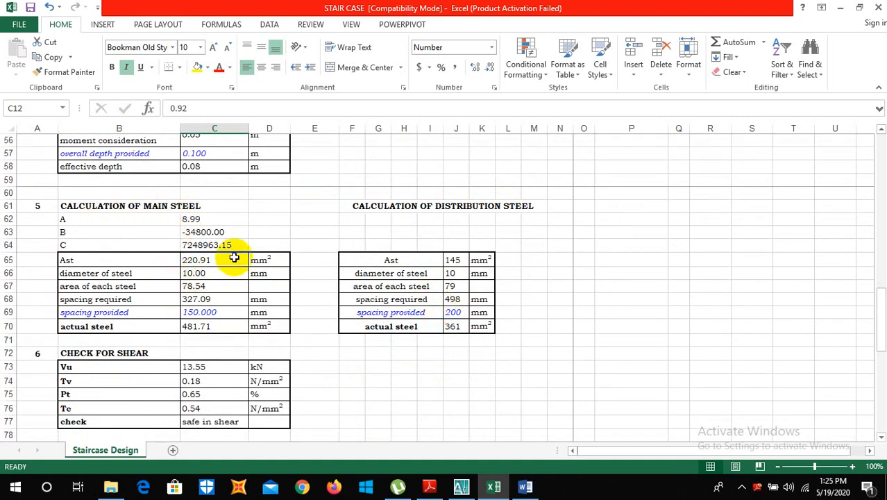
pyautogui.scroll(-3)
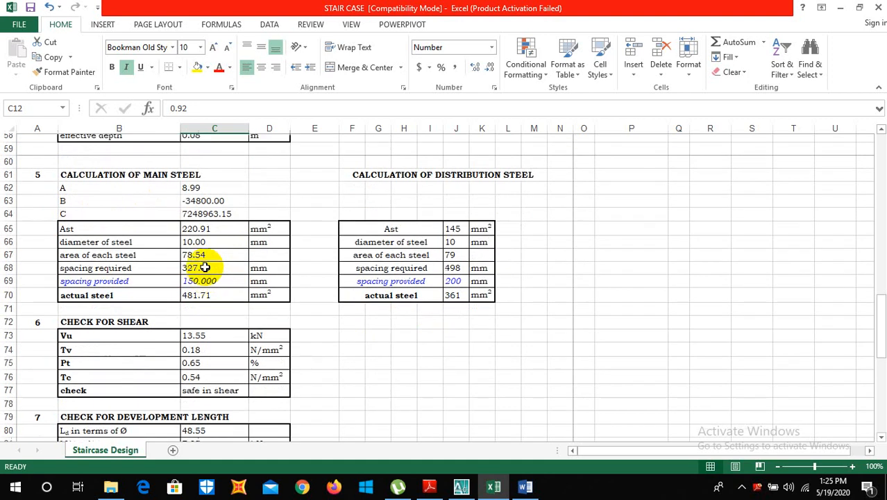
pyautogui.scroll(-3)
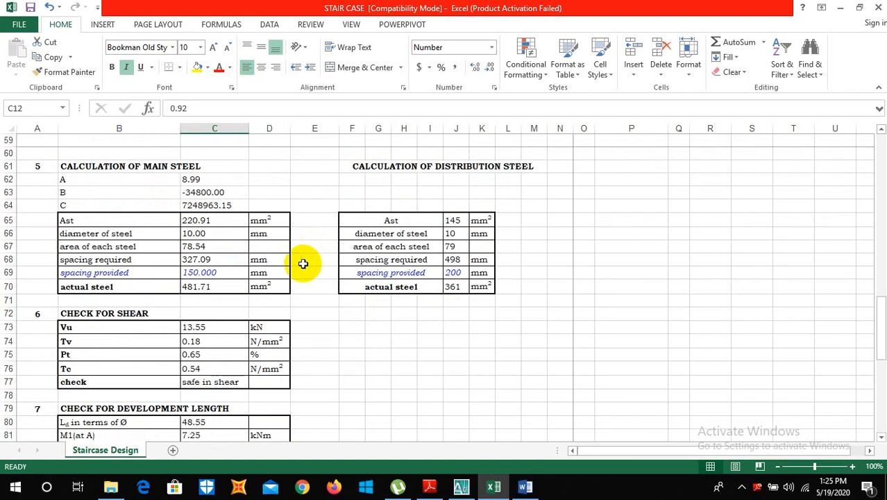
pyautogui.scroll(-3)
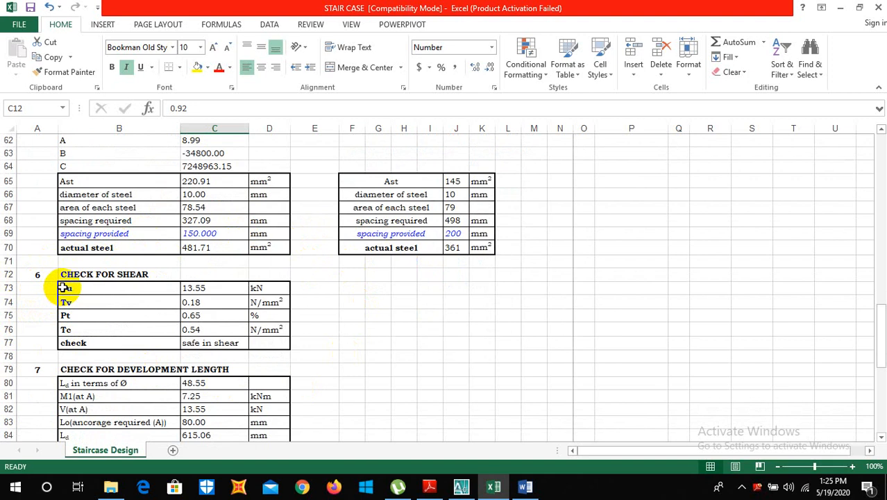
# Scroll through the development length and deflection checks, past required depth 48.987
pyautogui.scroll(-3)
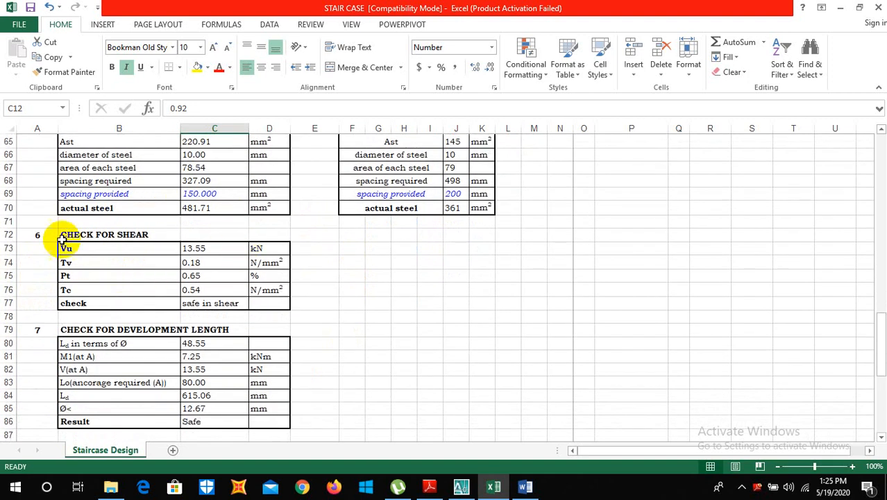
pyautogui.scroll(-3)
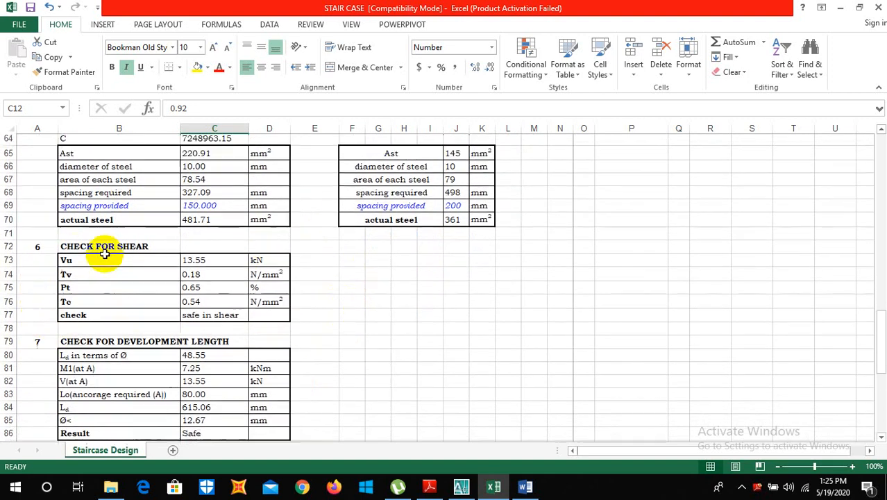
pyautogui.scroll(-3)
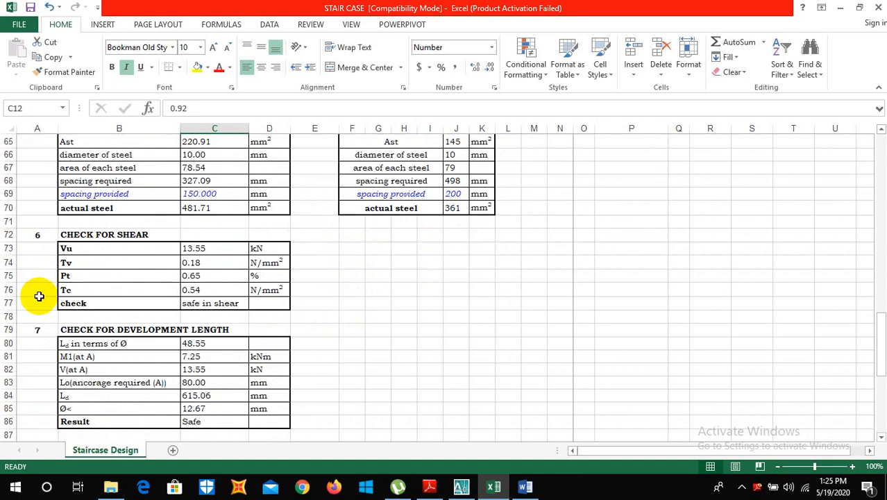
pyautogui.scroll(-3)
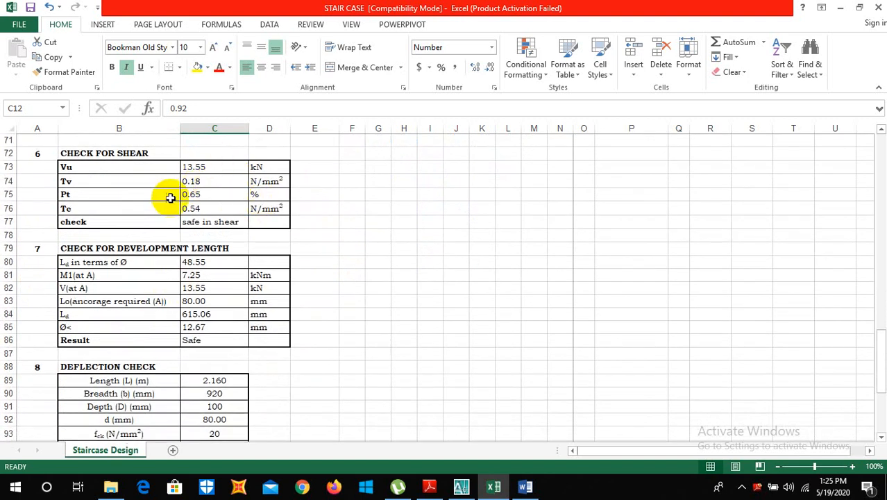
pyautogui.scroll(-3)
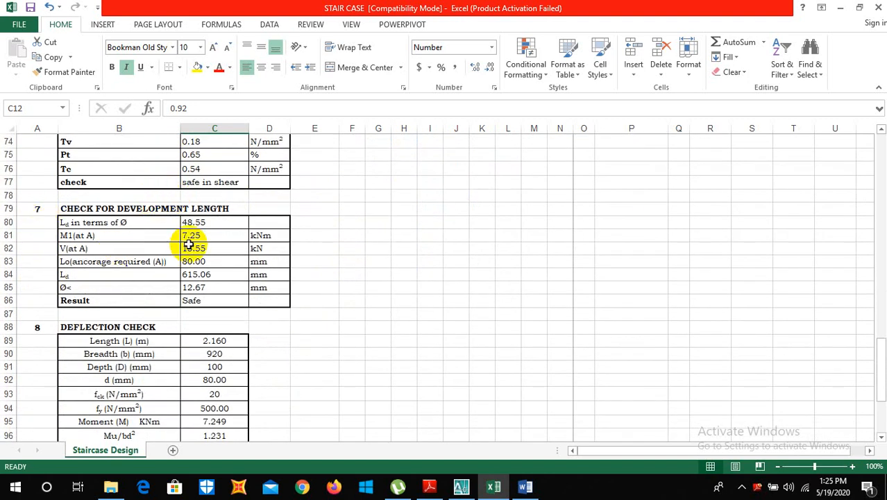
pyautogui.scroll(-3)
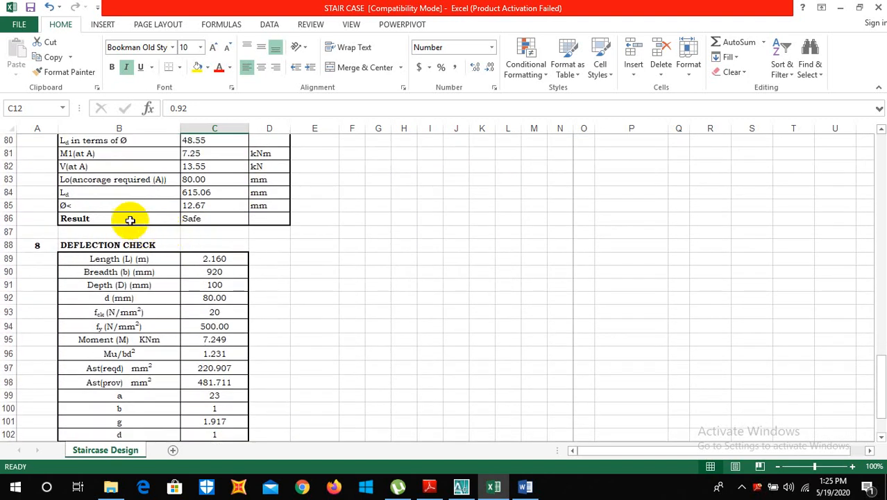
pyautogui.scroll(-3)
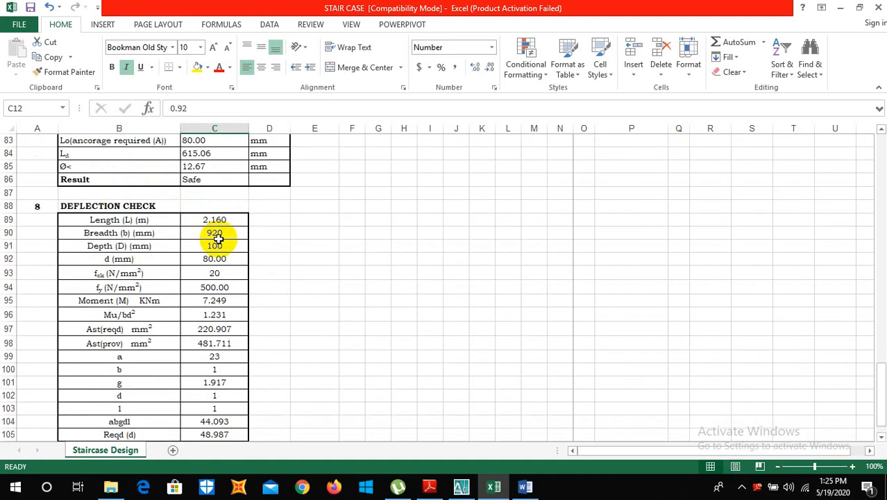
# Scroll back to the Calculation of Moments and depth sections
pyautogui.scroll(3)
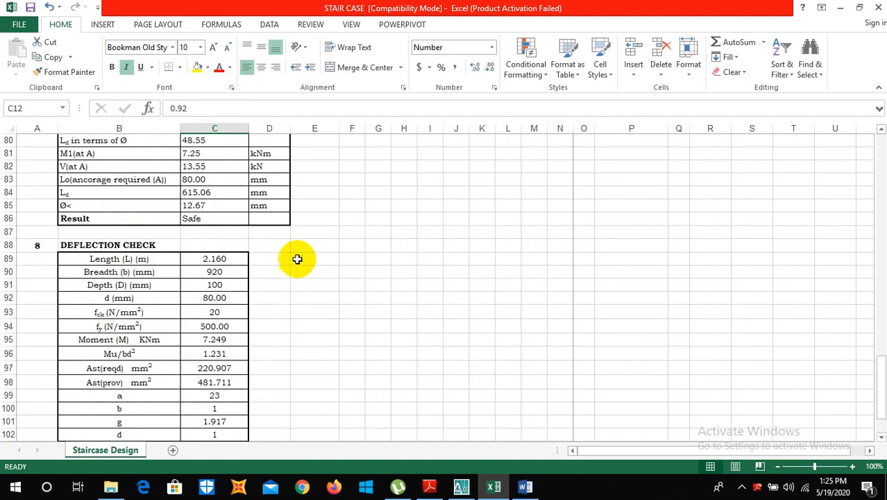
pyautogui.scroll(3)
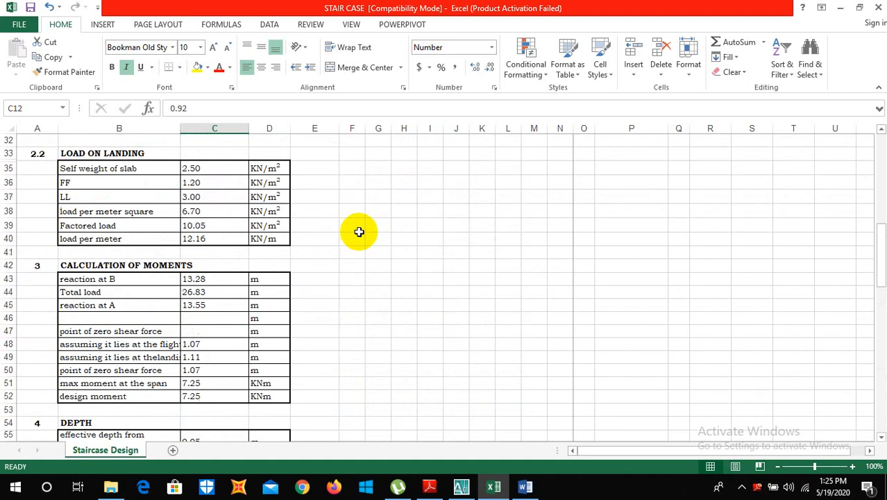
pyautogui.scroll(3)
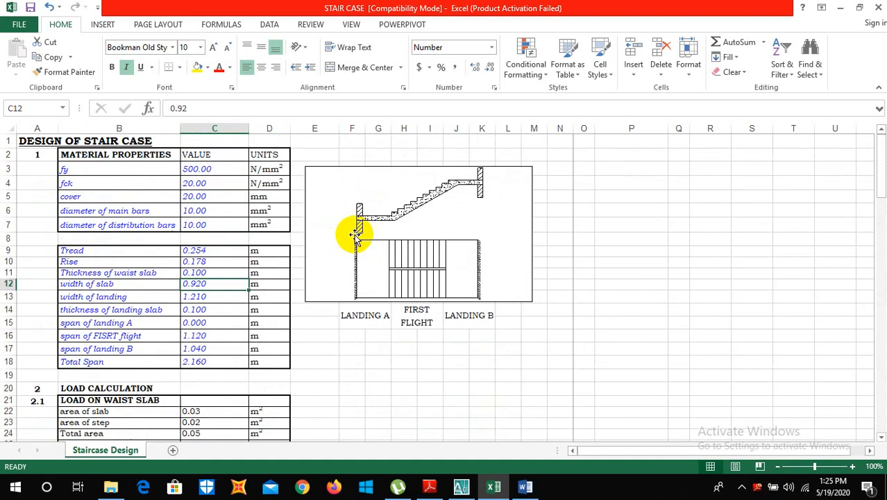
pyautogui.scroll(-3)
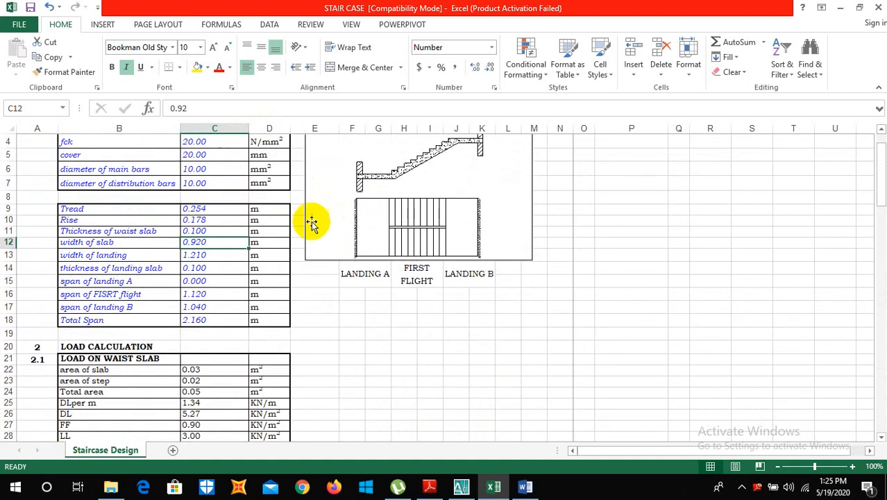
pyautogui.scroll(-3)
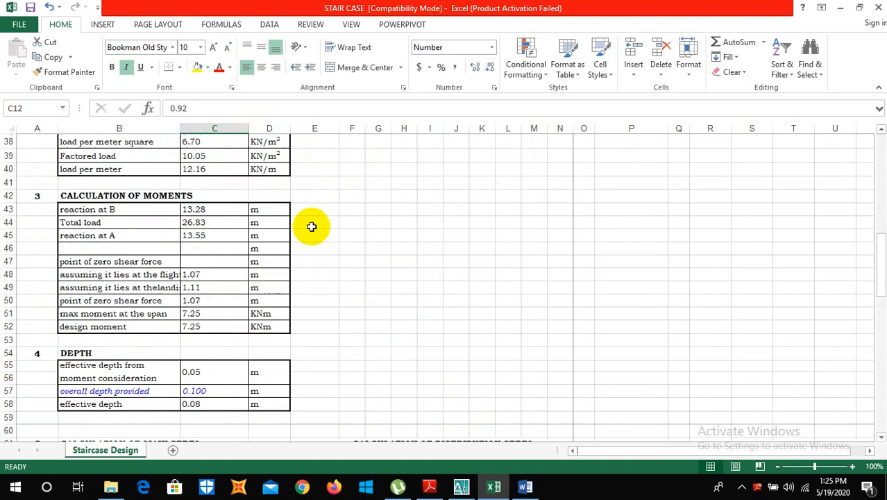
# Scroll to the Deflection Check table's end, showing L/d 27.000 and ok
pyautogui.scroll(-3)
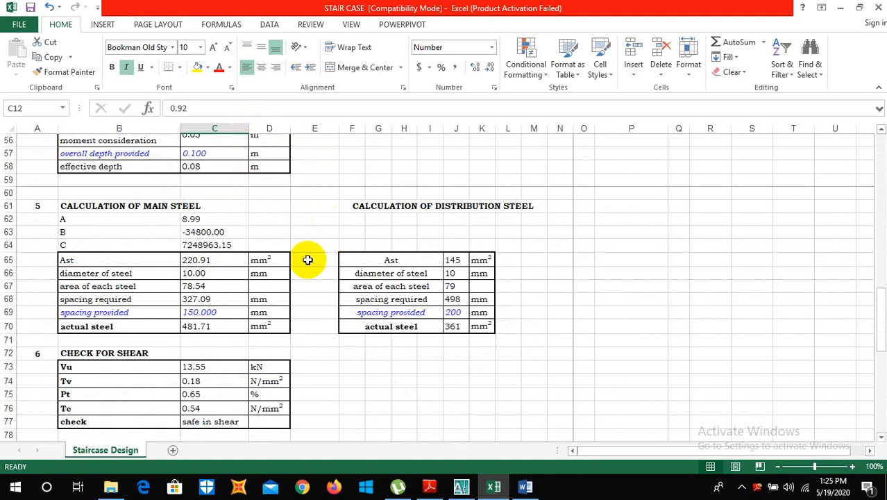
pyautogui.moveTo(396, 167)
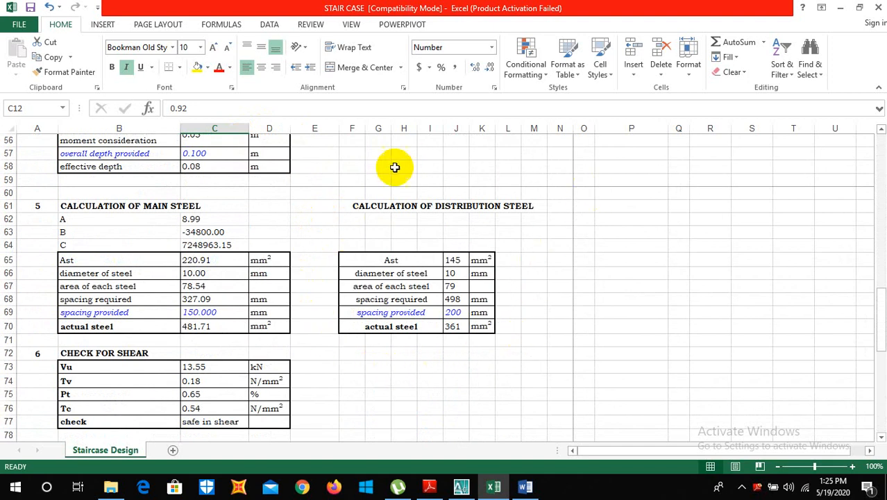
pyautogui.moveTo(488, 373)
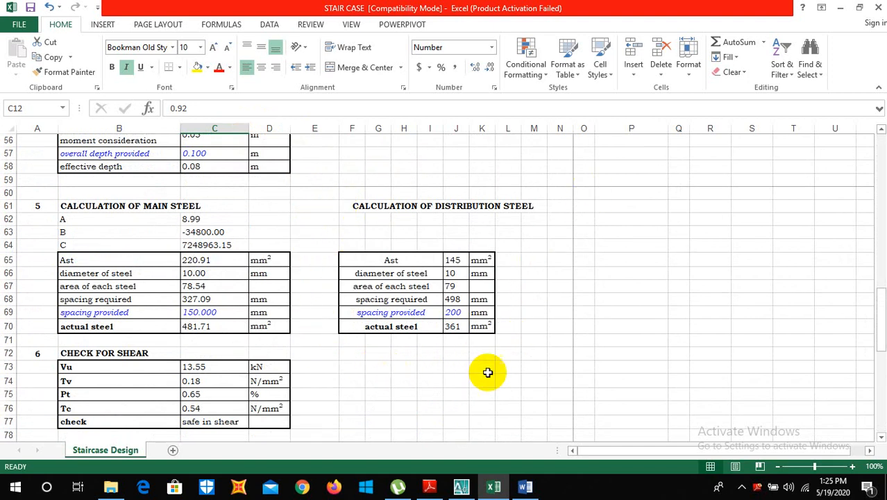
pyautogui.moveTo(301, 263)
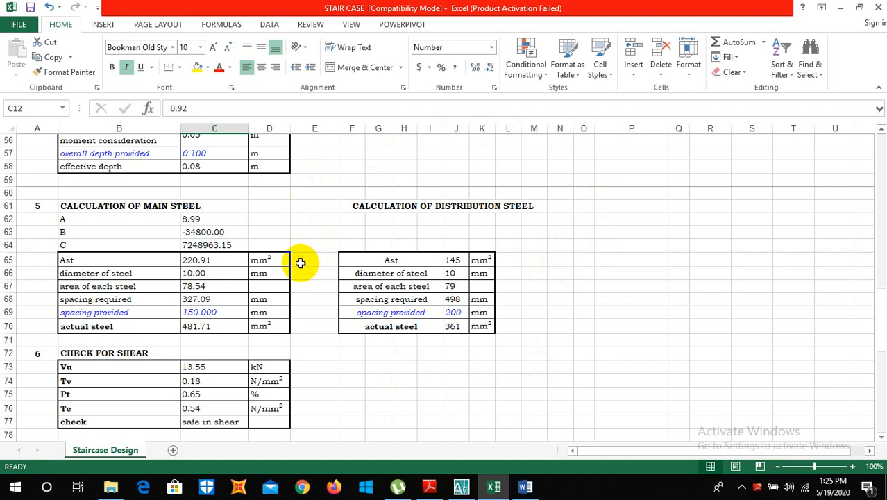
pyautogui.moveTo(439, 145)
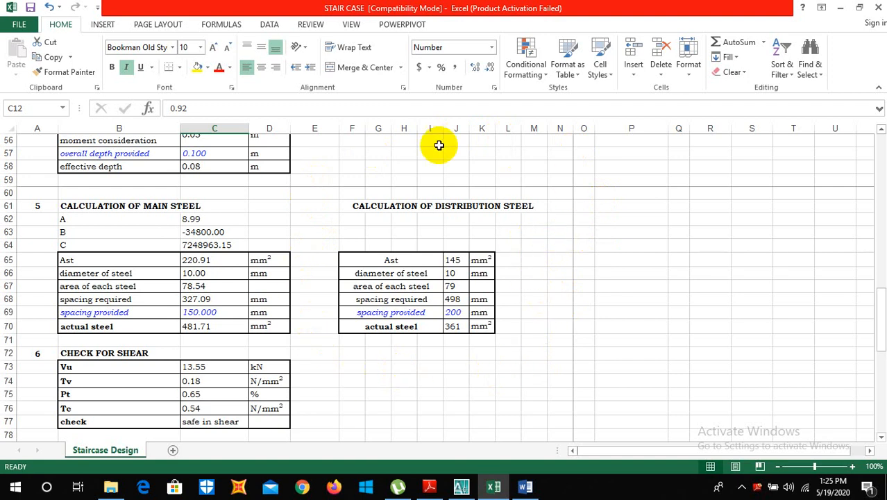
pyautogui.moveTo(583, 205)
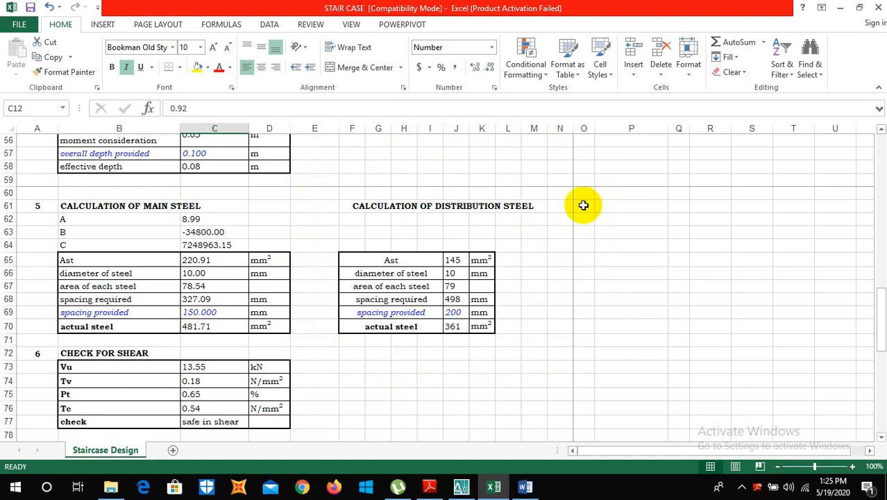
pyautogui.moveTo(300, 264)
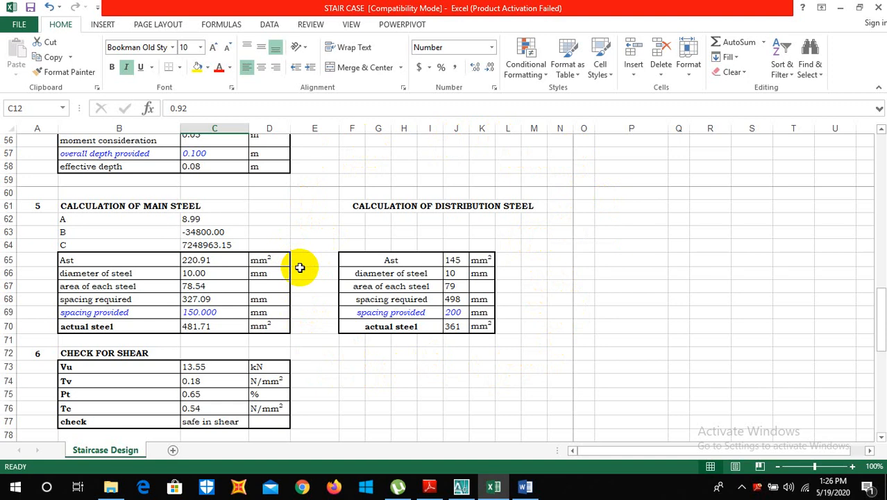
pyautogui.scroll(-3)
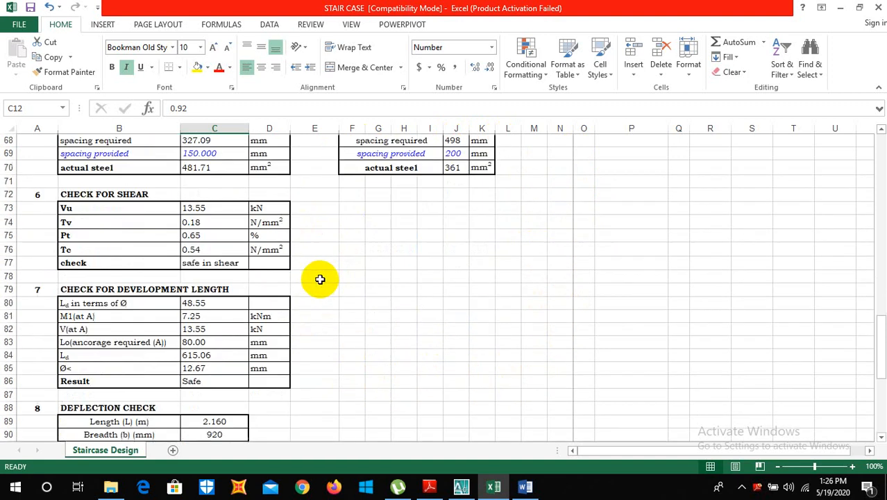
pyautogui.scroll(-3)
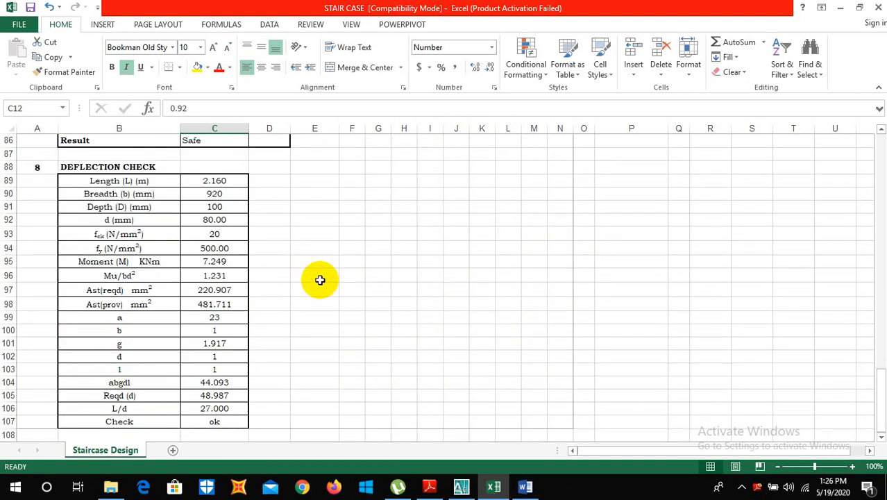